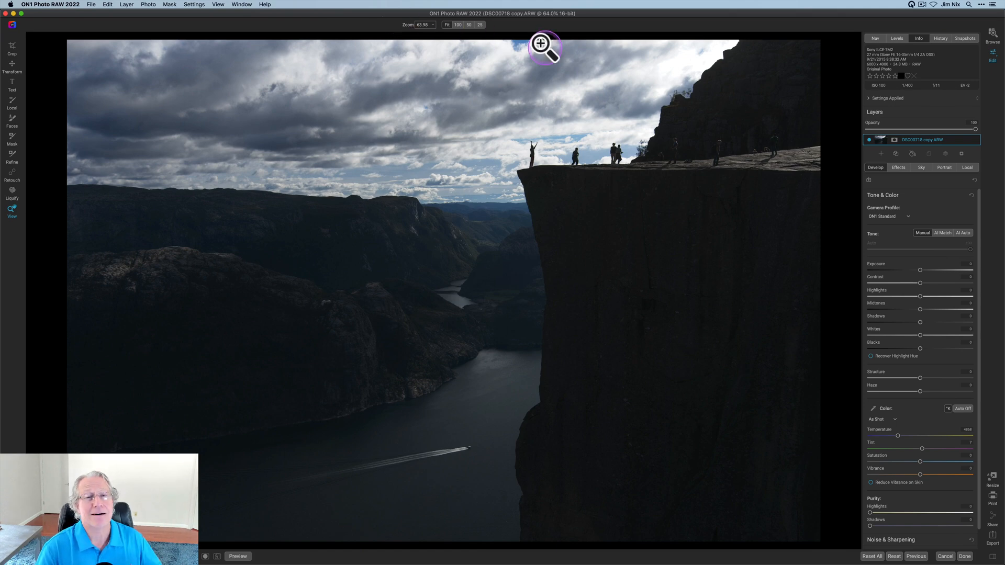
{"action": "mouse_move", "coordinate": [921, 269]}
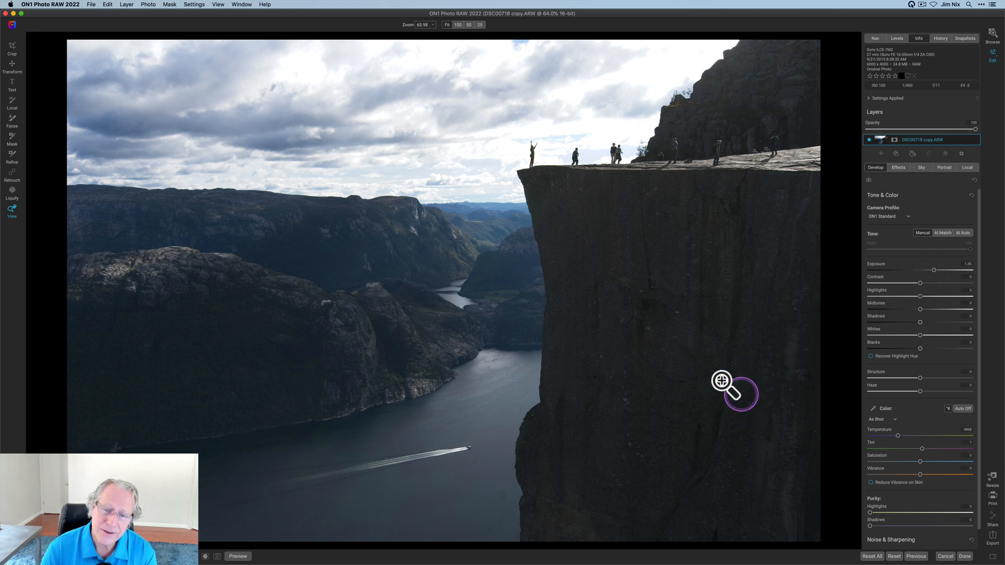
{"action": "mouse_move", "coordinate": [750, 370]}
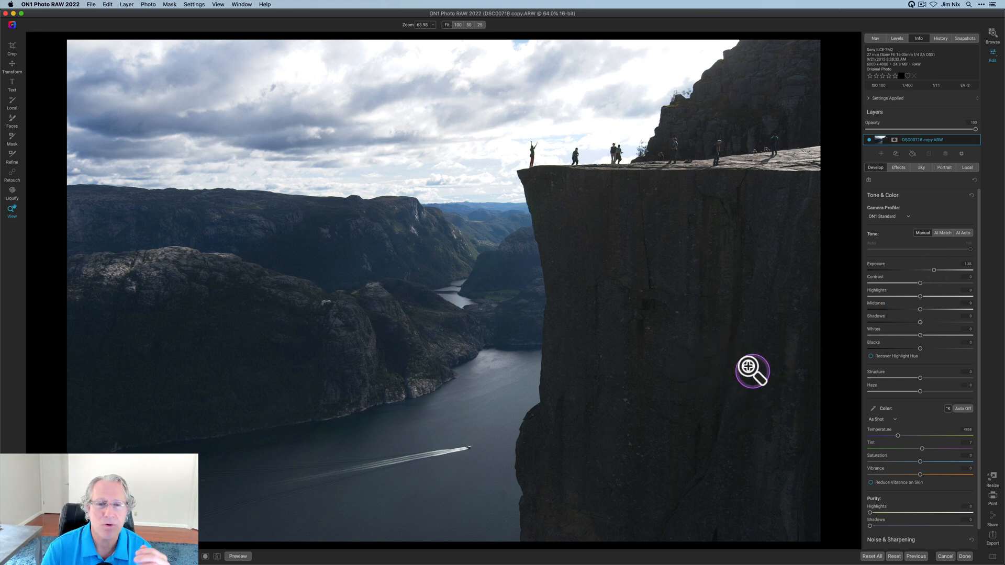
{"action": "mouse_move", "coordinate": [780, 329]}
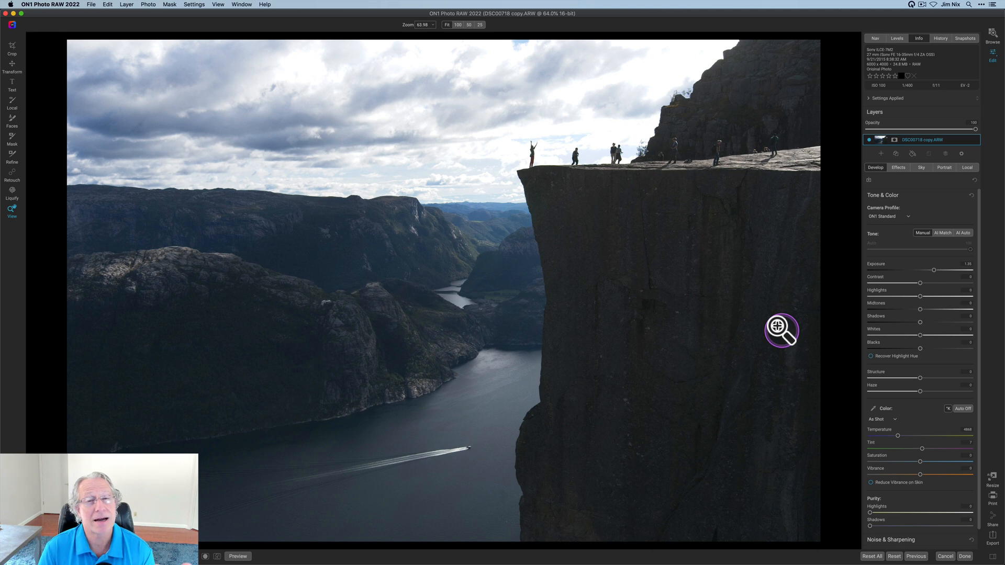
{"action": "mouse_move", "coordinate": [780, 329]}
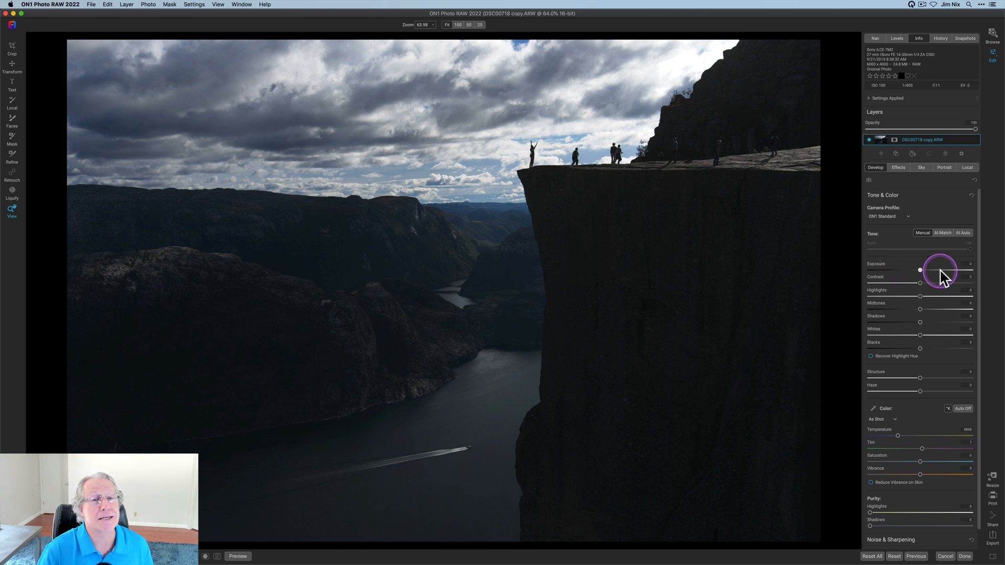
{"action": "mouse_move", "coordinate": [959, 292]}
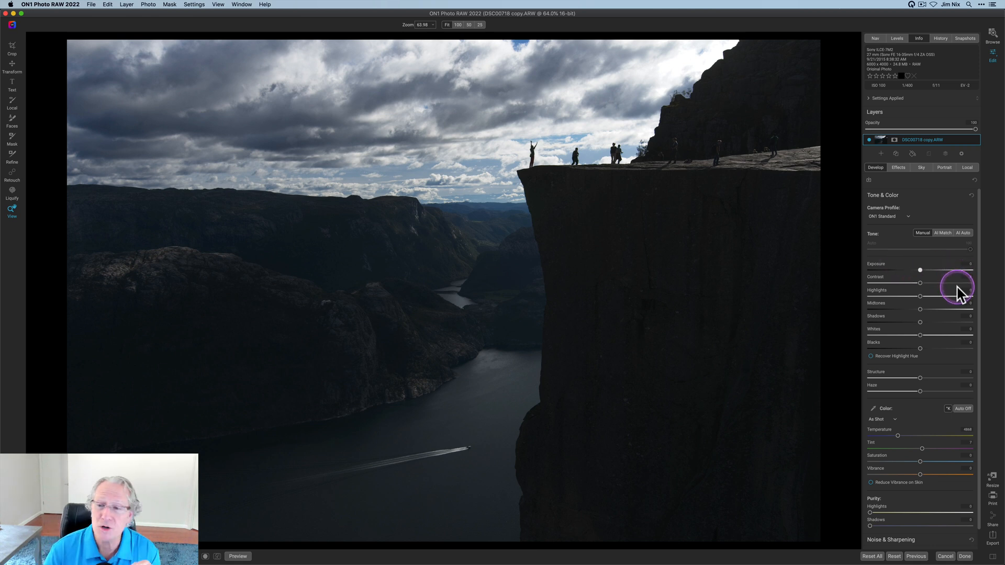
{"action": "mouse_move", "coordinate": [962, 289]}
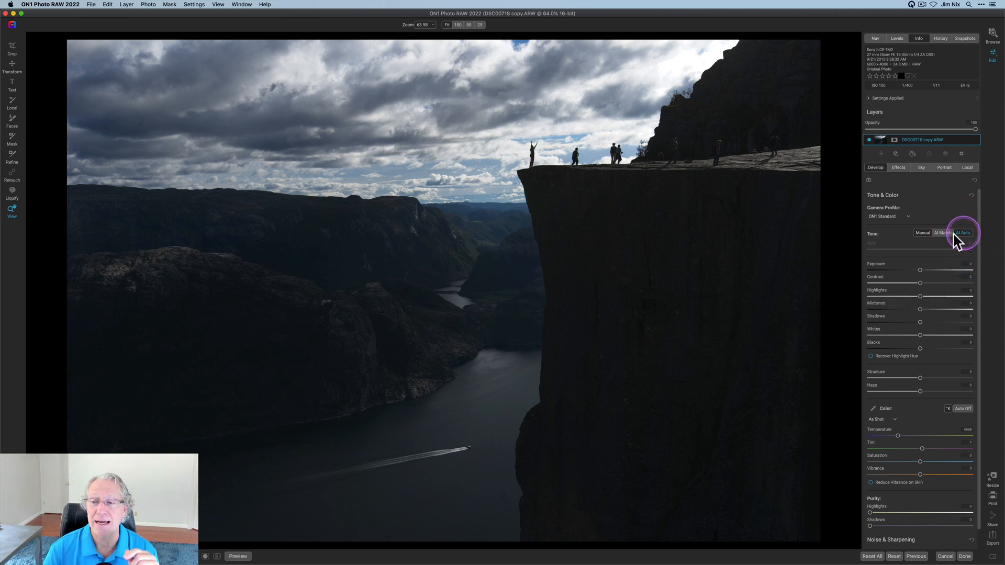
Apply AI Auto tone correction to brighten the dark fjord cliff photo.
{"action": "left_click", "coordinate": [962, 232]}
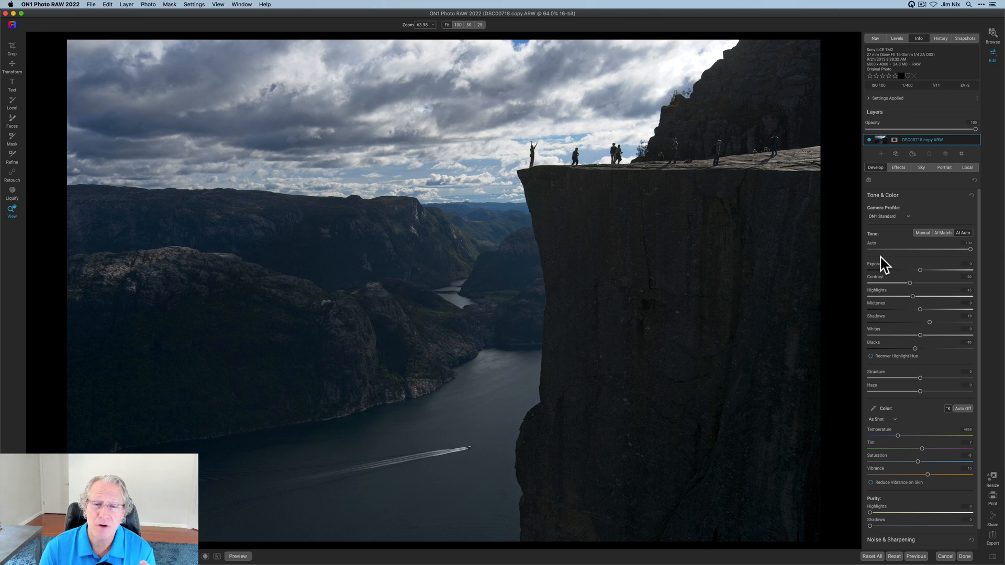
{"action": "mouse_move", "coordinate": [882, 268]}
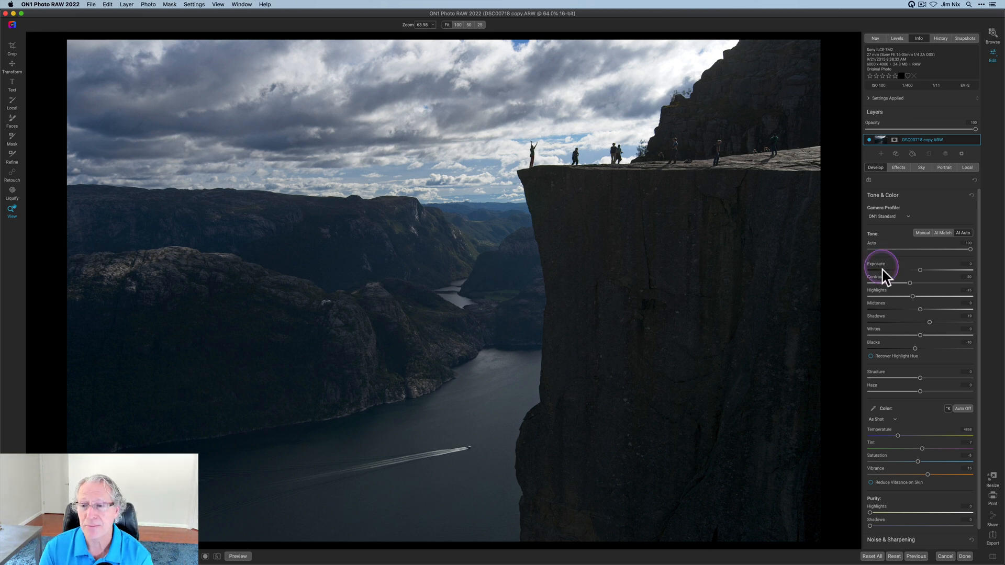
{"action": "mouse_move", "coordinate": [907, 305]}
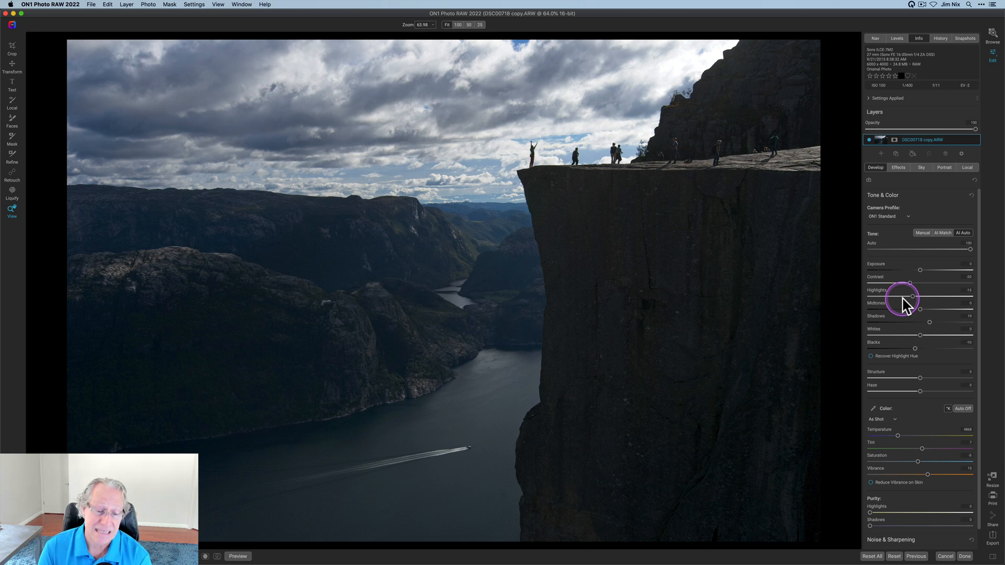
{"action": "mouse_move", "coordinate": [910, 301]}
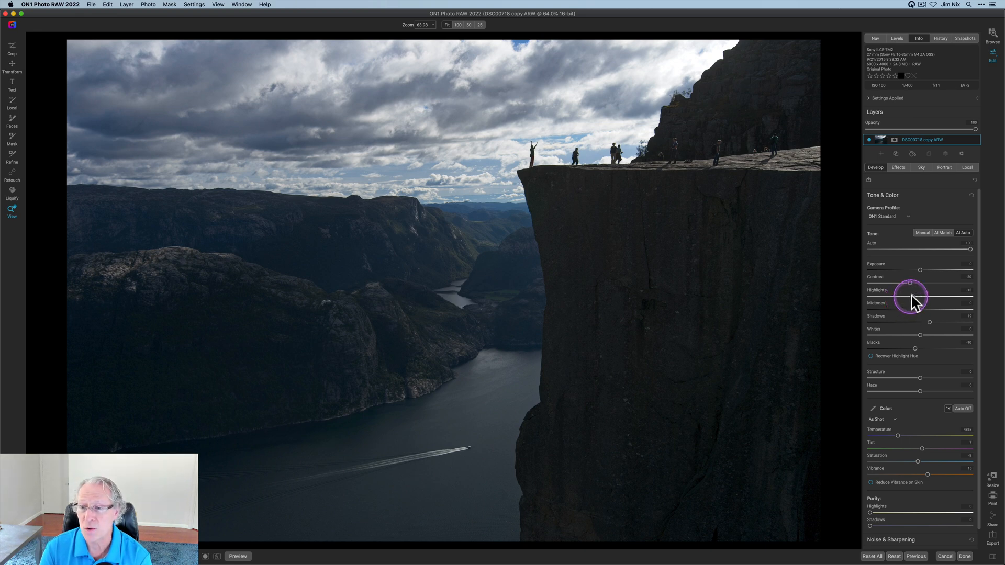
{"action": "mouse_move", "coordinate": [911, 292]}
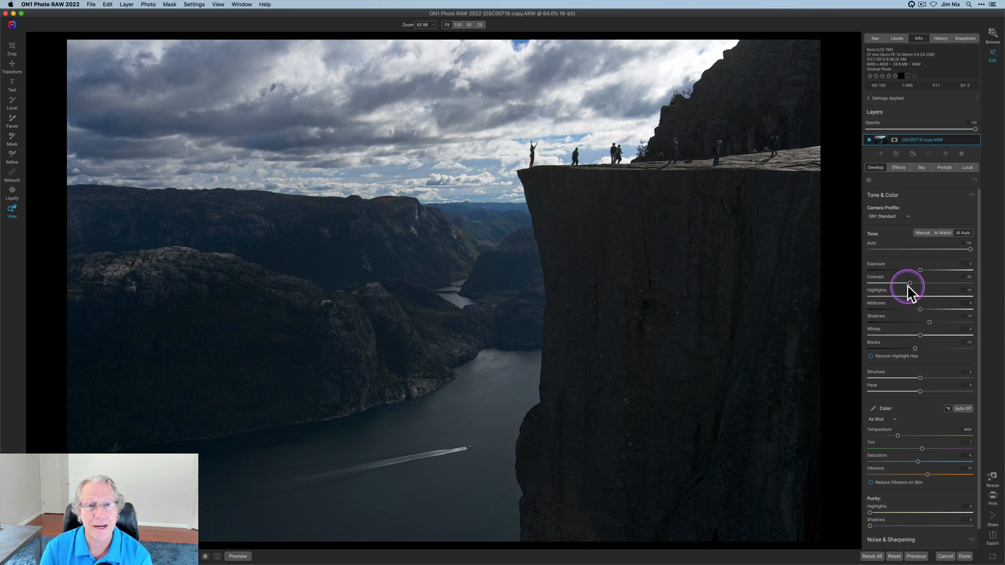
{"action": "mouse_move", "coordinate": [905, 283]}
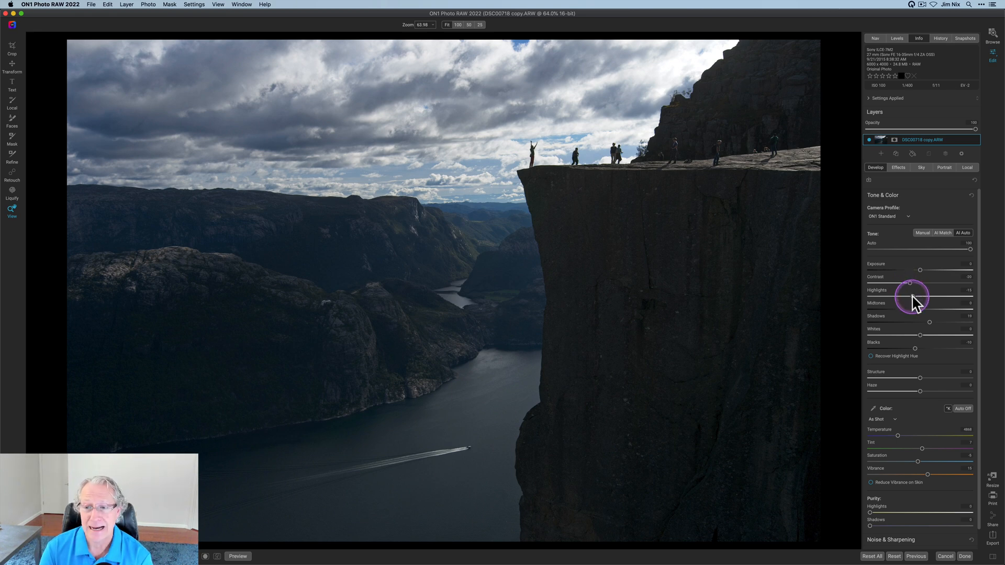
{"action": "mouse_move", "coordinate": [914, 301]}
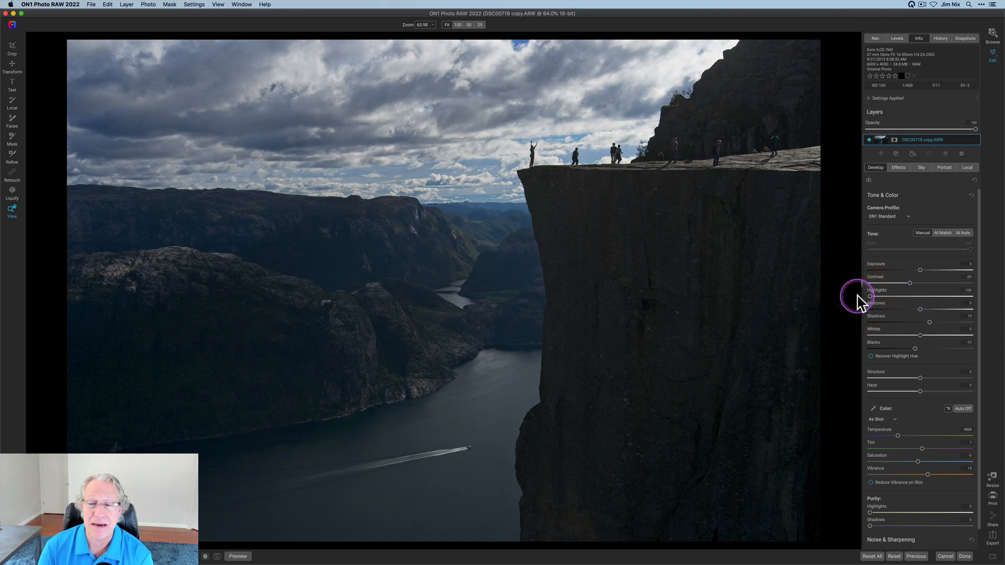
{"action": "mouse_move", "coordinate": [897, 305]}
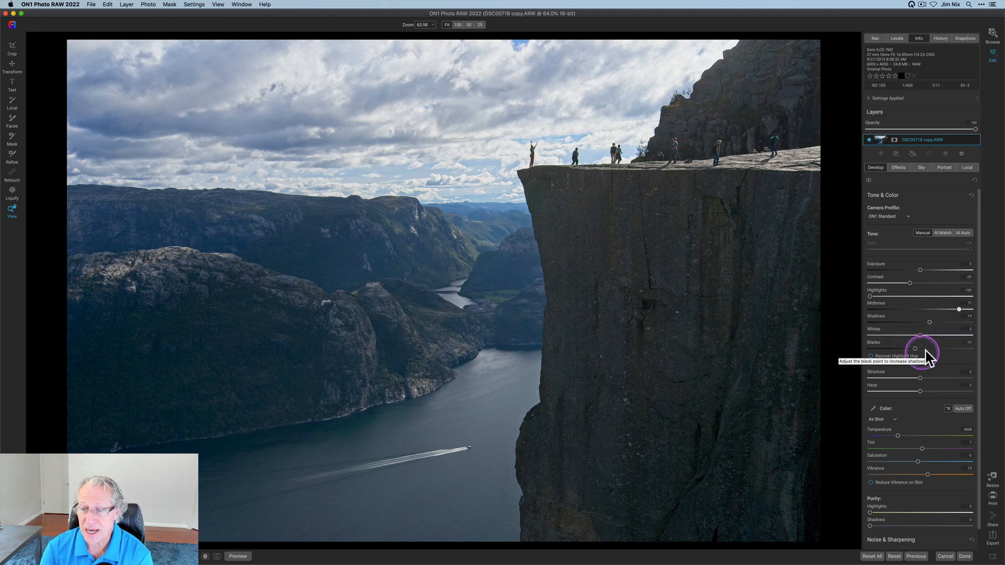
{"action": "mouse_move", "coordinate": [926, 411]}
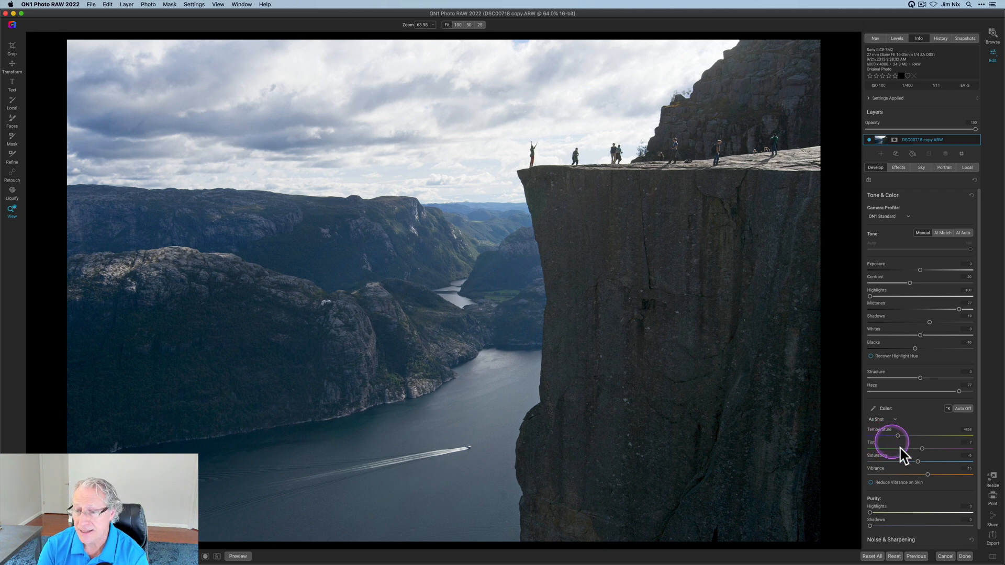
{"action": "mouse_move", "coordinate": [921, 459]}
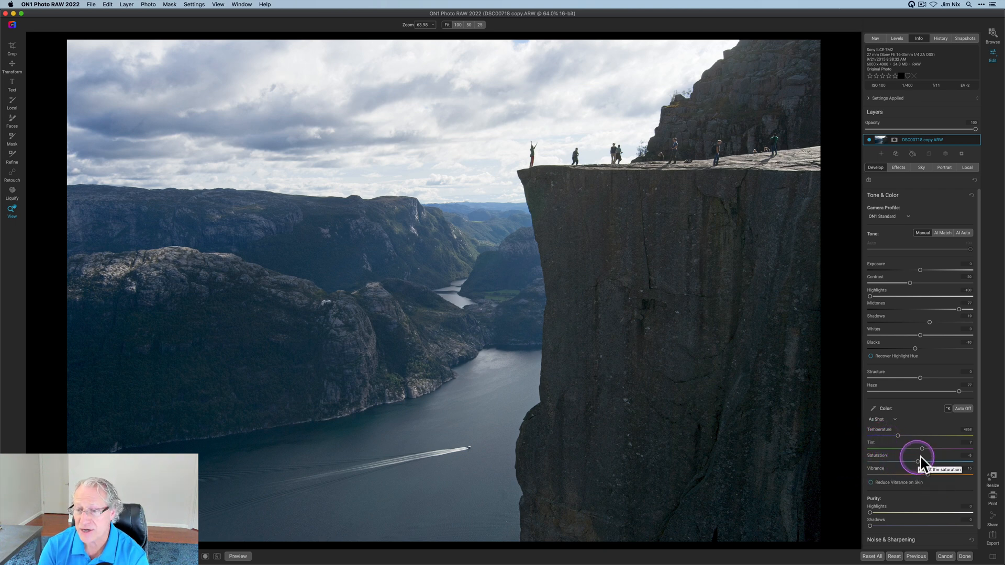
{"action": "mouse_move", "coordinate": [939, 468]}
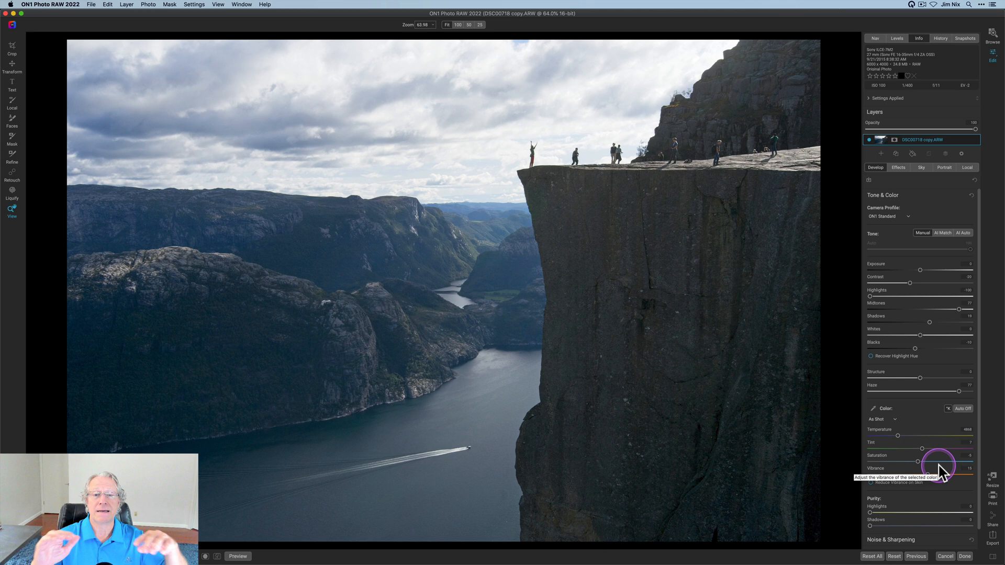
{"action": "mouse_move", "coordinate": [834, 308]}
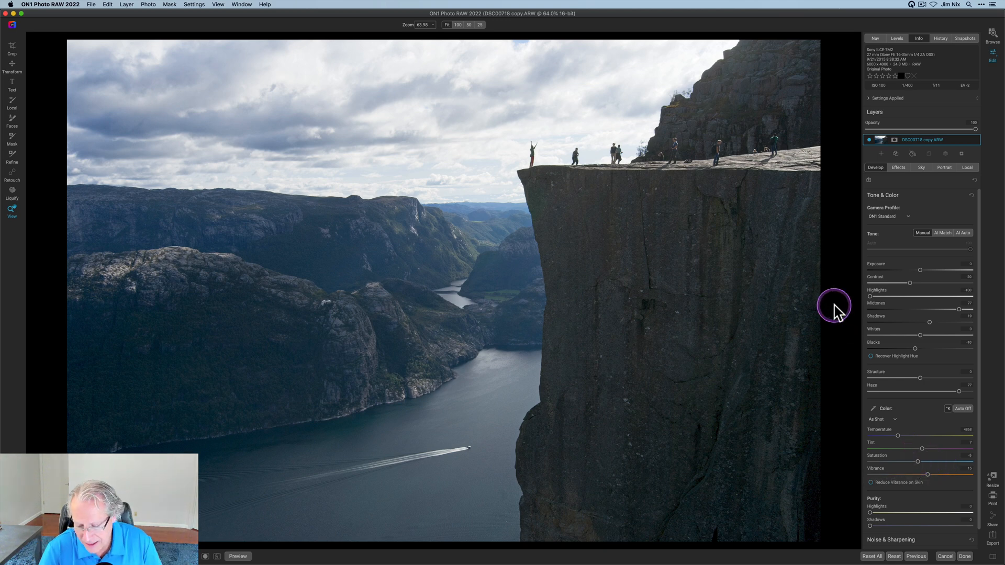
Finish the haze adjustment and move to the Effects filters.
{"action": "left_click", "coordinate": [237, 557]}
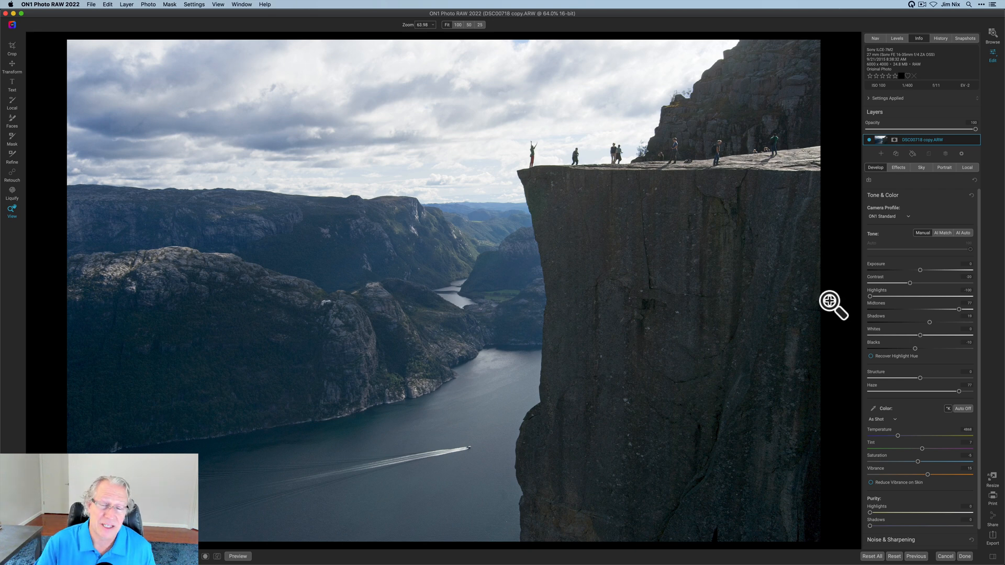
{"action": "mouse_move", "coordinate": [849, 230]}
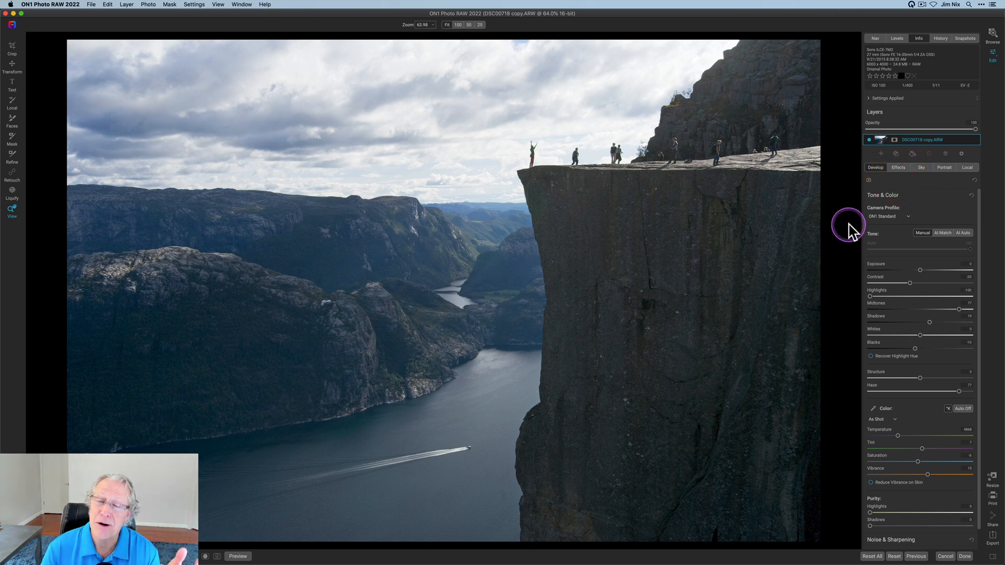
{"action": "left_click", "coordinate": [898, 167]}
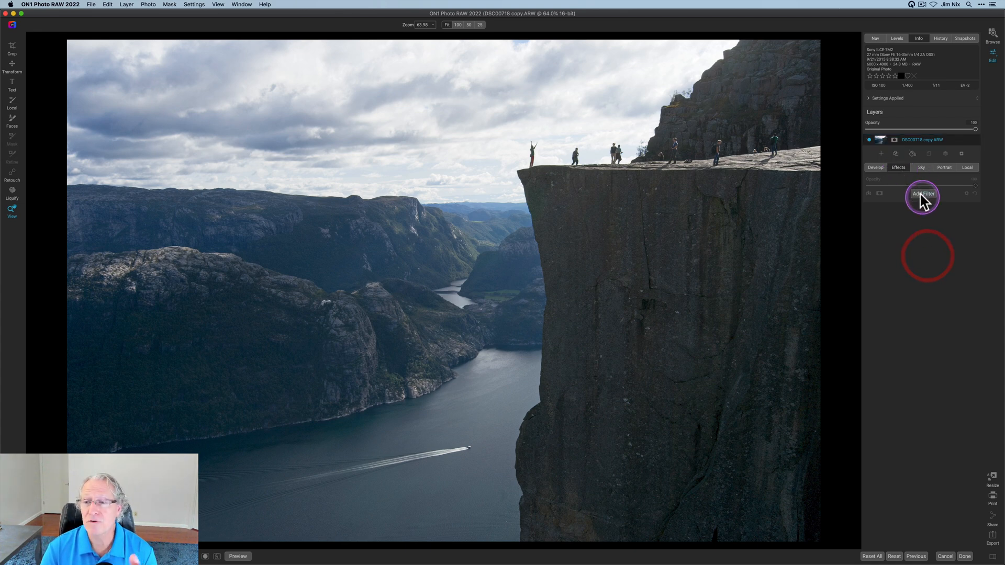
Add a Black & White filter and compare it with the colour version.
{"action": "left_click", "coordinate": [923, 194]}
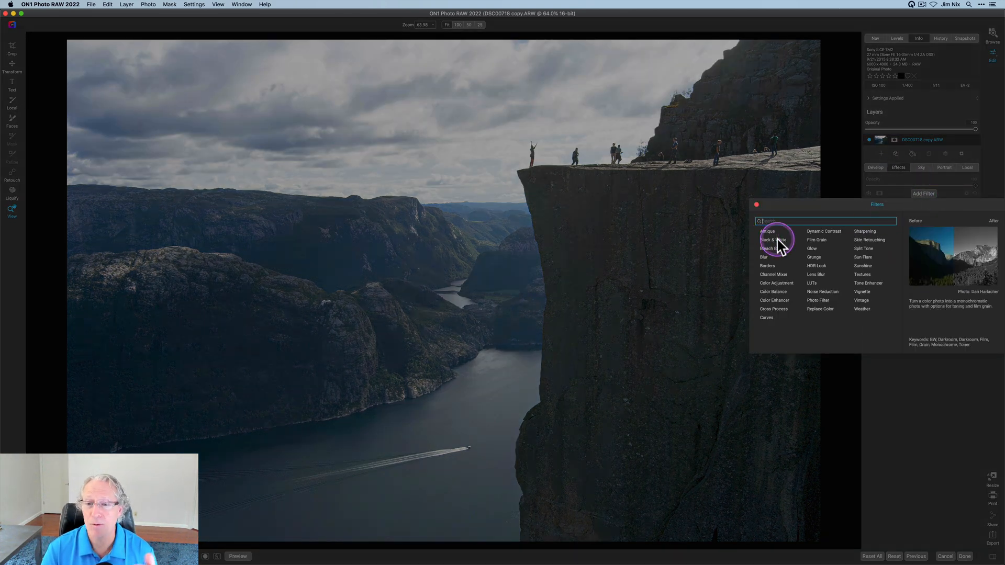
{"action": "mouse_move", "coordinate": [933, 314]}
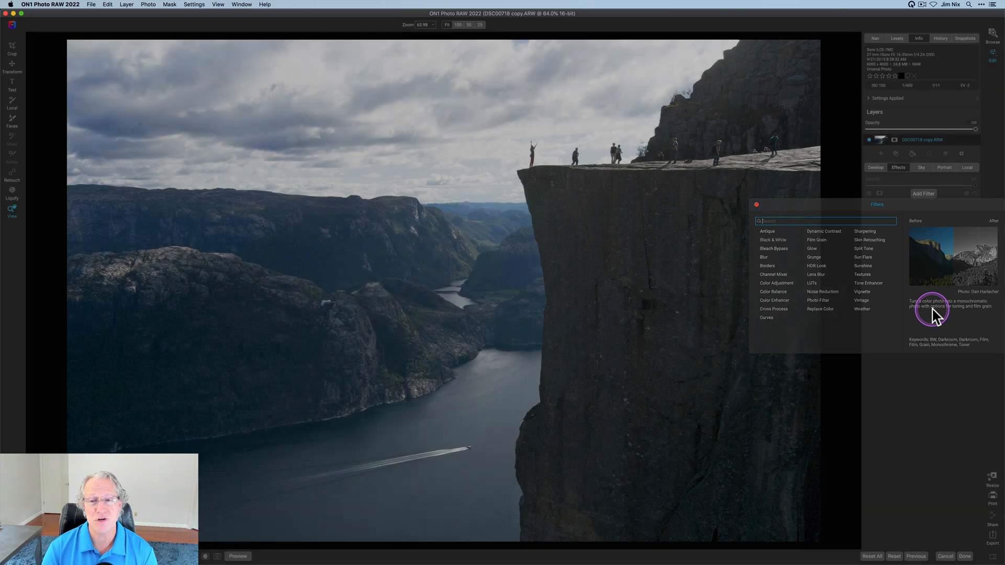
{"action": "left_click", "coordinate": [774, 240]}
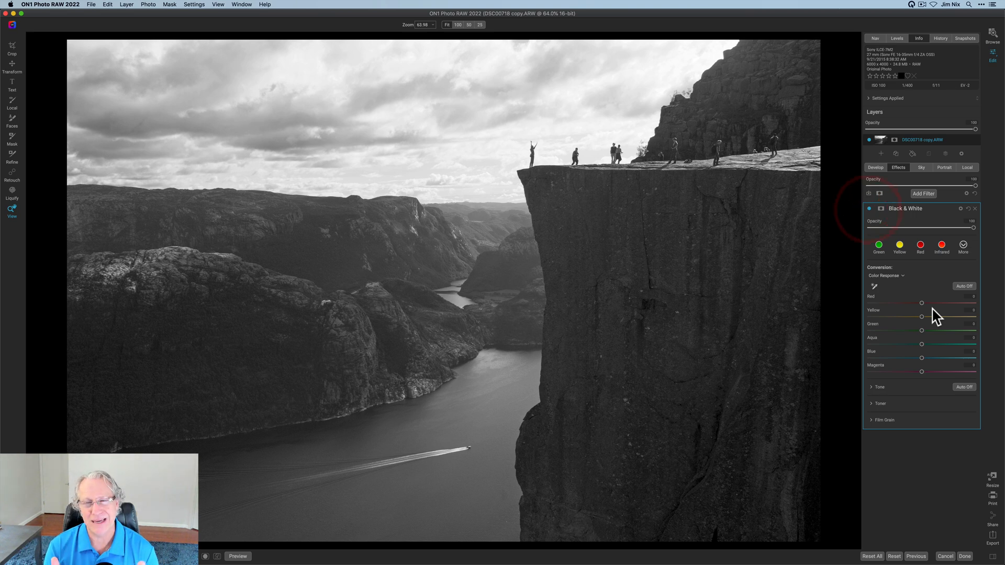
{"action": "left_click", "coordinate": [869, 208]}
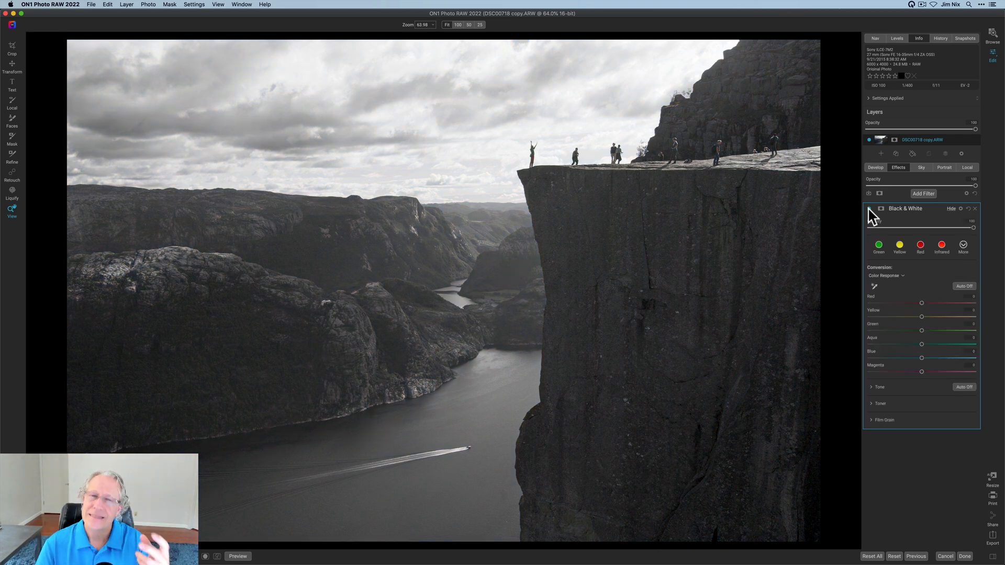
{"action": "left_click", "coordinate": [920, 245]}
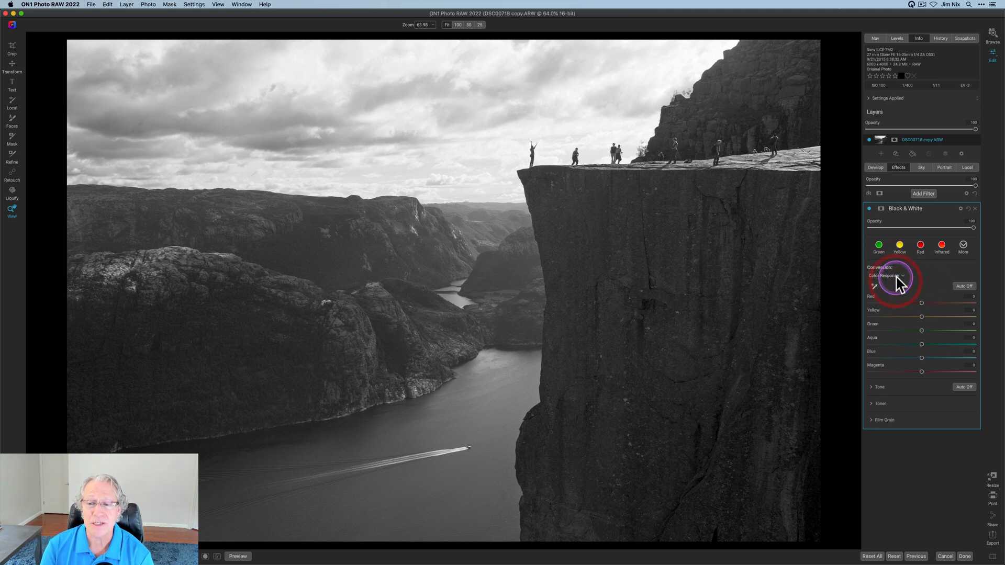
{"action": "mouse_move", "coordinate": [902, 300]}
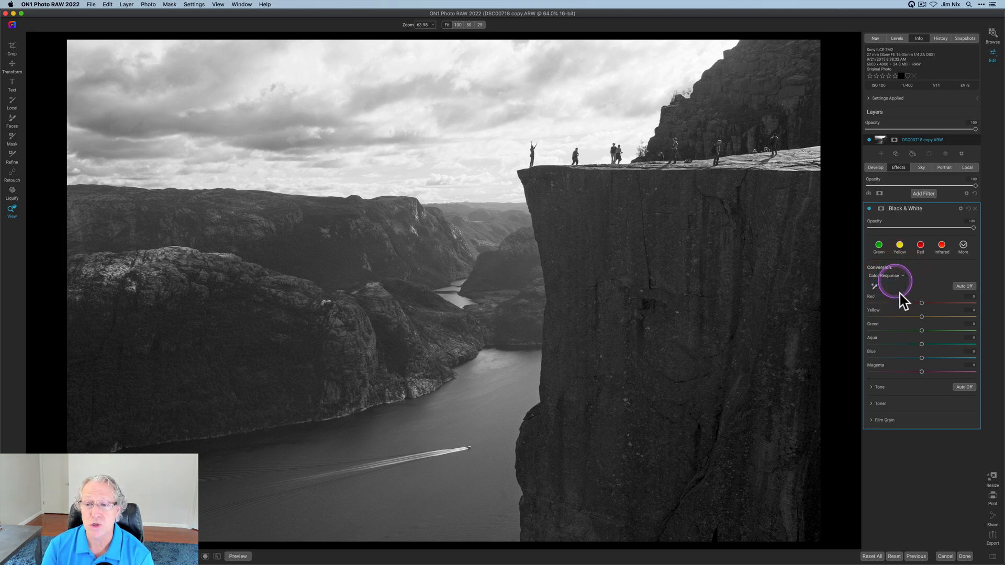
{"action": "mouse_move", "coordinate": [923, 360]}
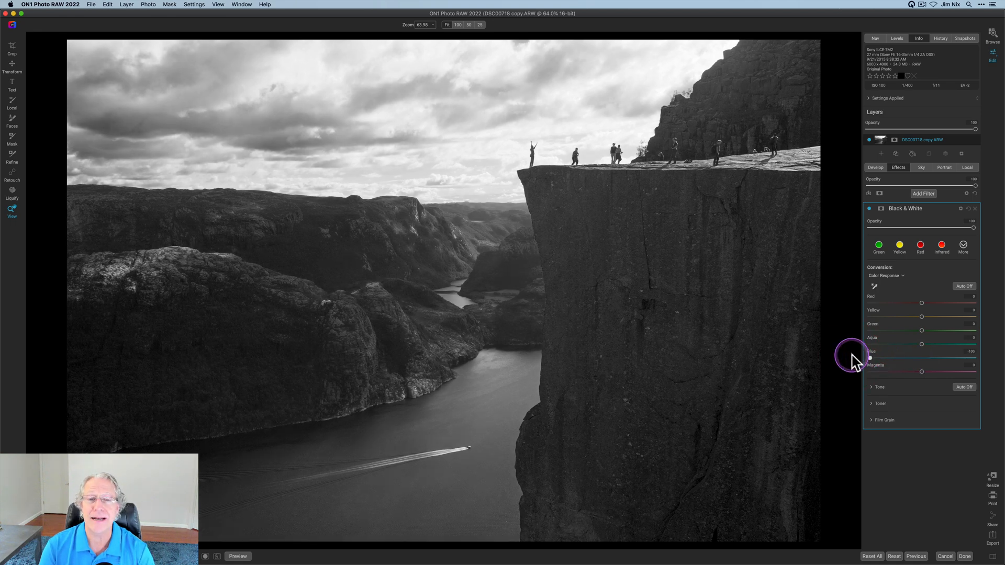
{"action": "mouse_move", "coordinate": [857, 362]}
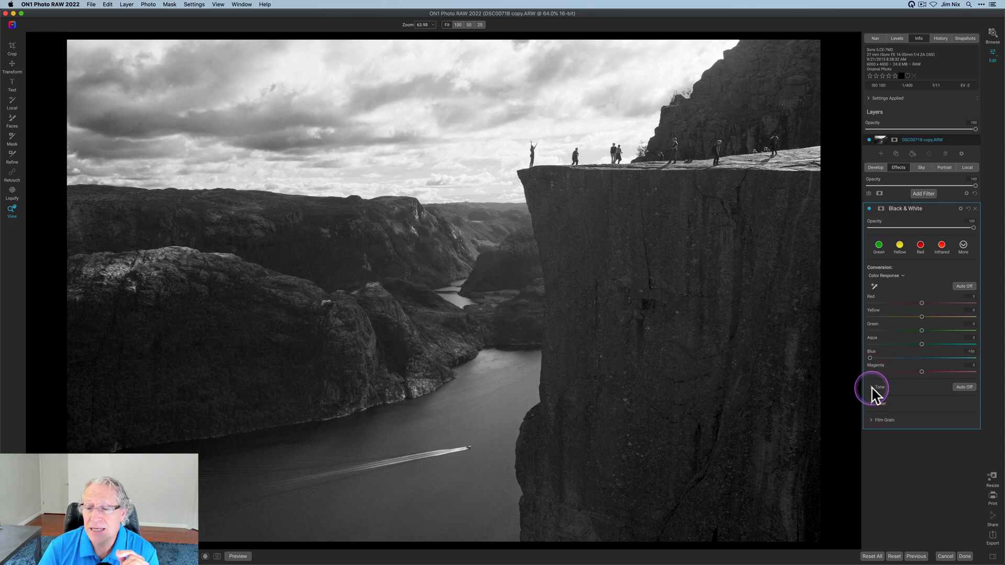
Expand the Black & White Tone section and enable Auto tone.
{"action": "left_click", "coordinate": [879, 387]}
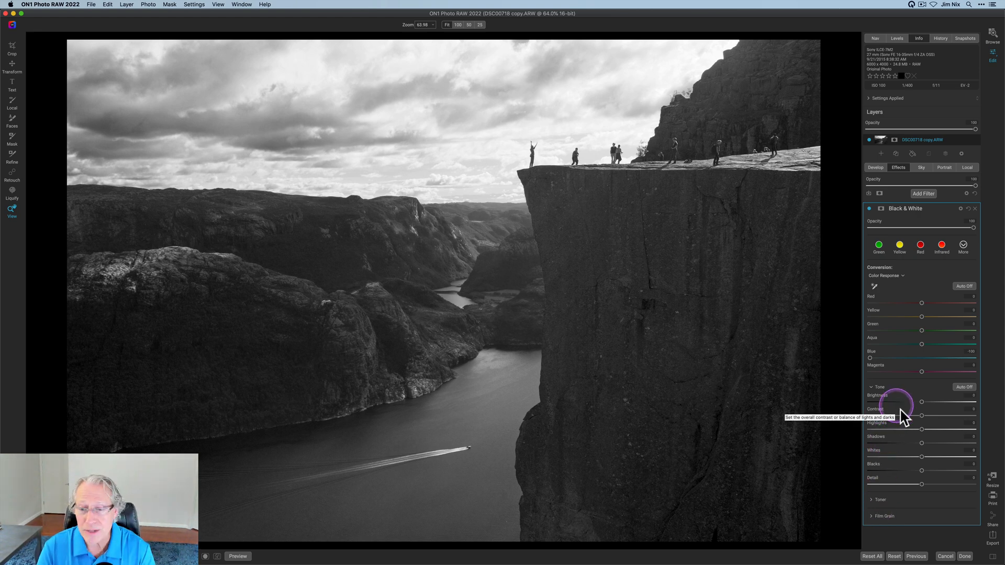
{"action": "mouse_move", "coordinate": [921, 463]}
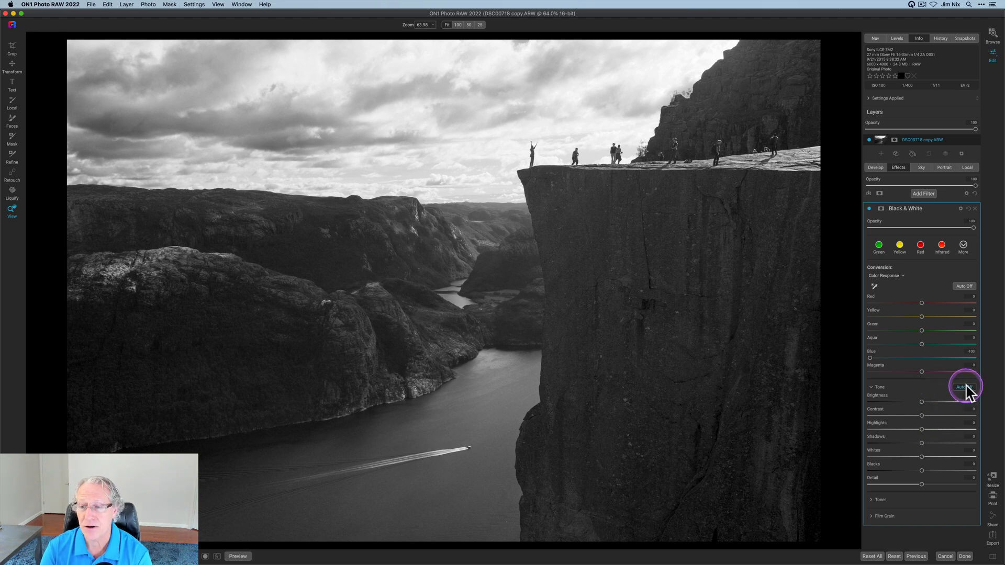
{"action": "left_click", "coordinate": [963, 386]}
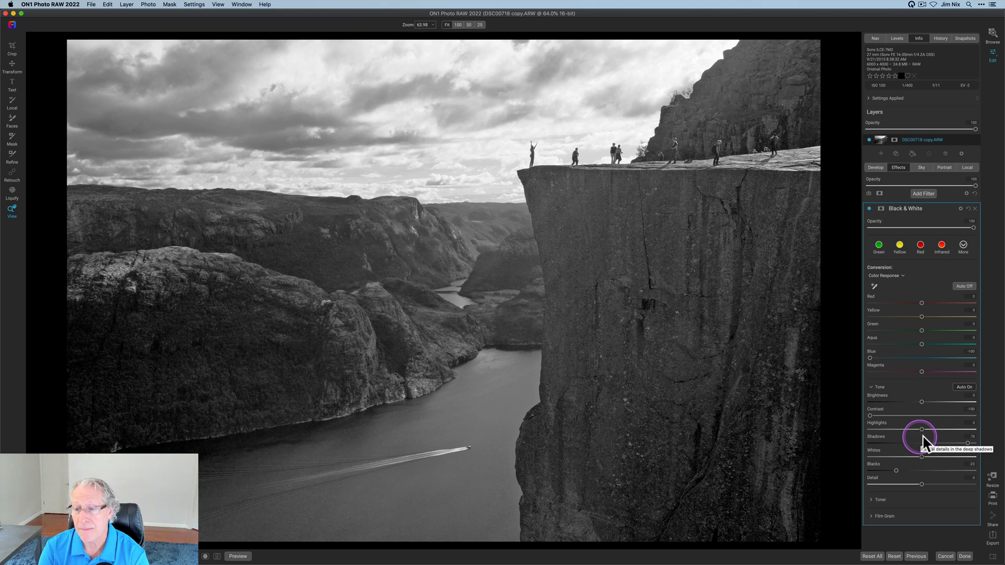
{"action": "mouse_move", "coordinate": [878, 422]}
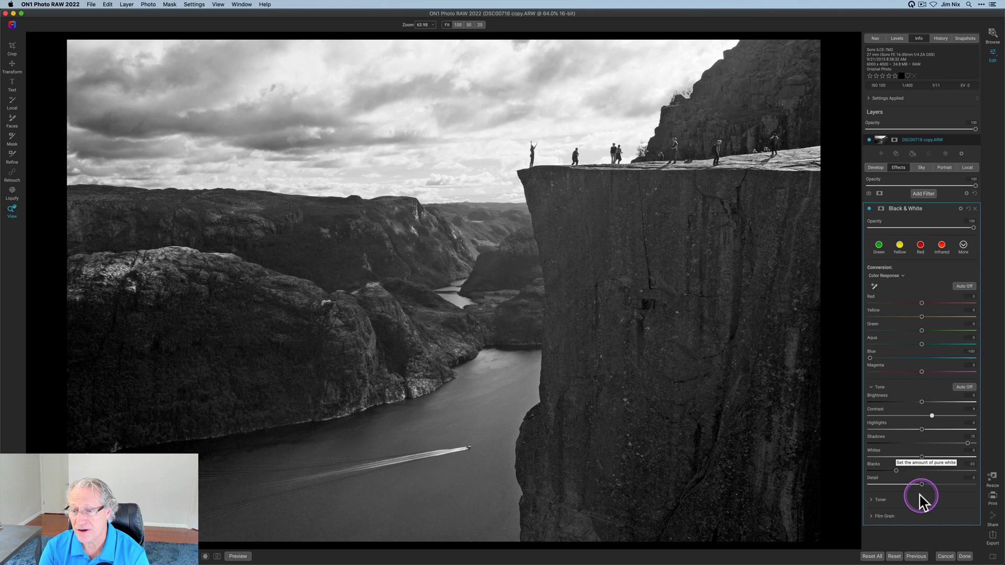
{"action": "mouse_move", "coordinate": [926, 462]}
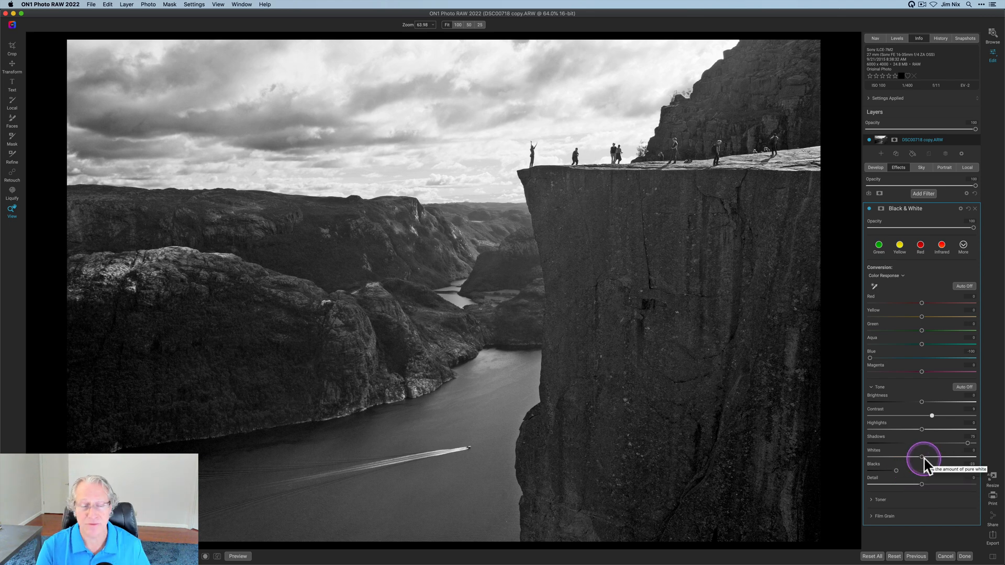
{"action": "mouse_move", "coordinate": [926, 415]}
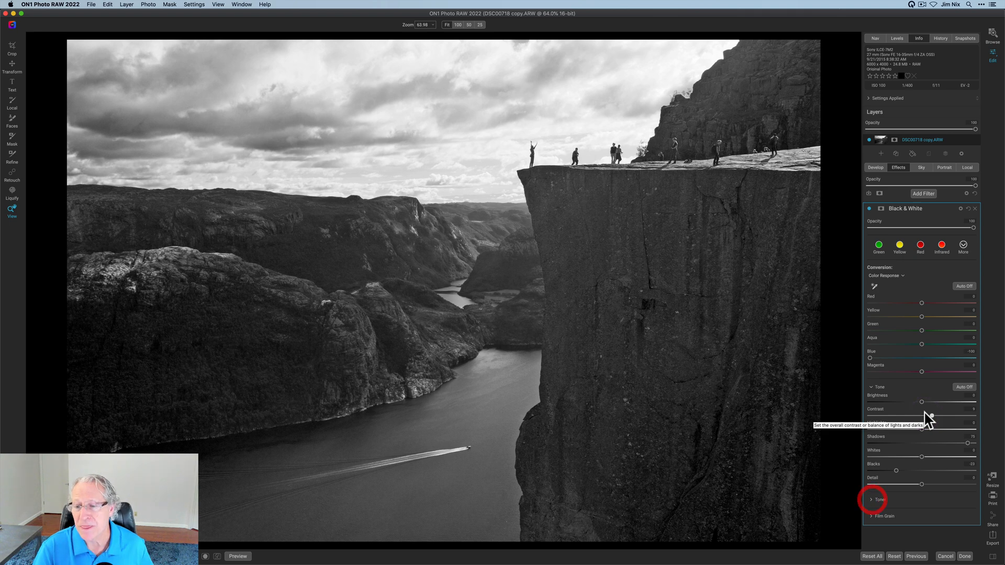
Apply a custom highlight and shadow toner, toggling the filter to compare with the original.
{"action": "left_click", "coordinate": [877, 500]}
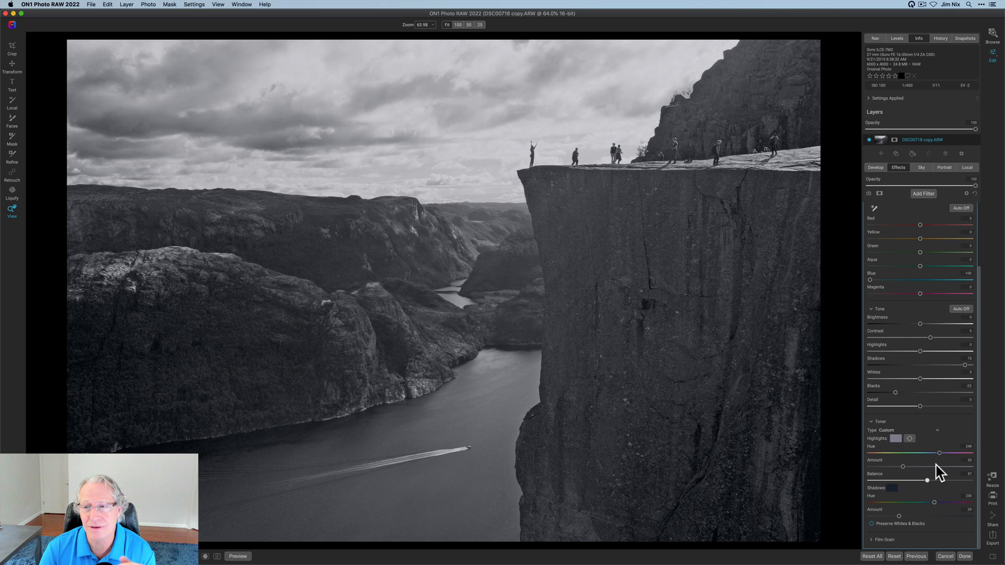
{"action": "left_click", "coordinate": [870, 208]}
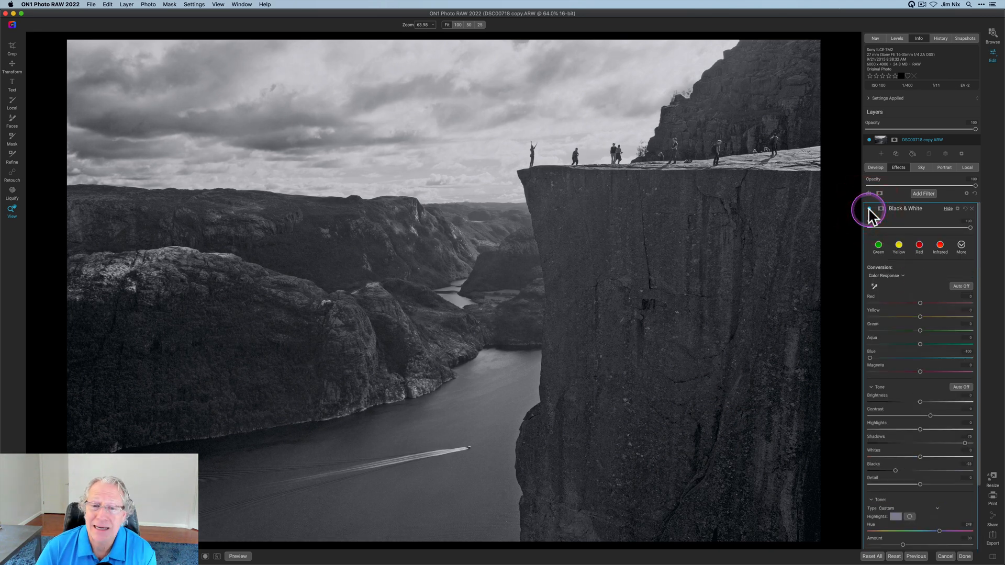
{"action": "left_click", "coordinate": [870, 209]}
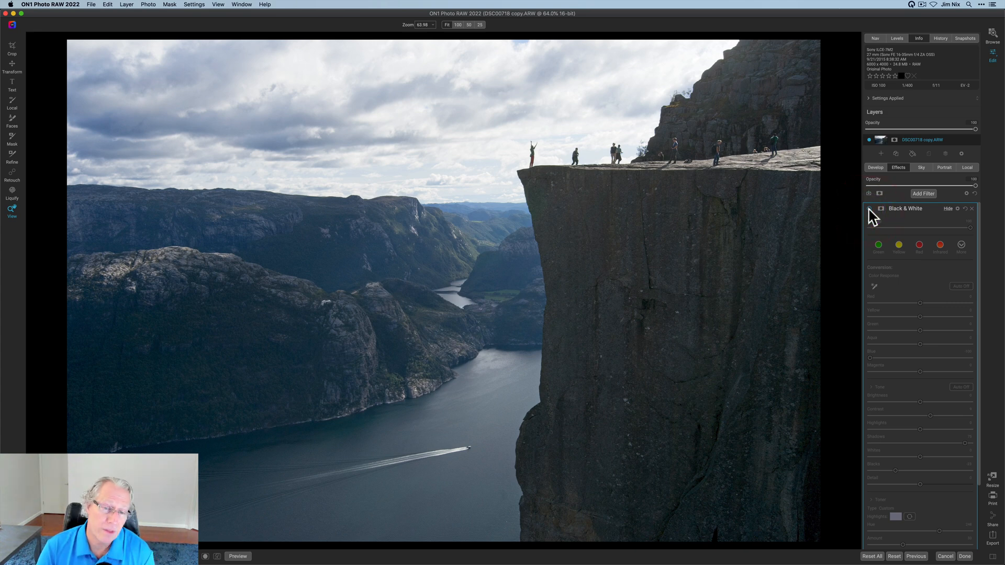
{"action": "left_click", "coordinate": [881, 208]}
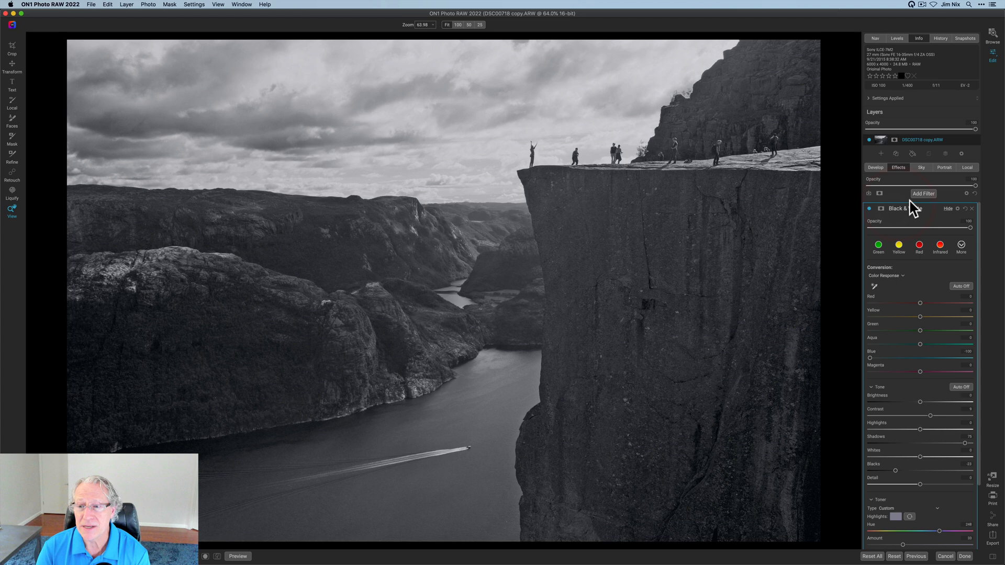
{"action": "left_click", "coordinate": [922, 193]}
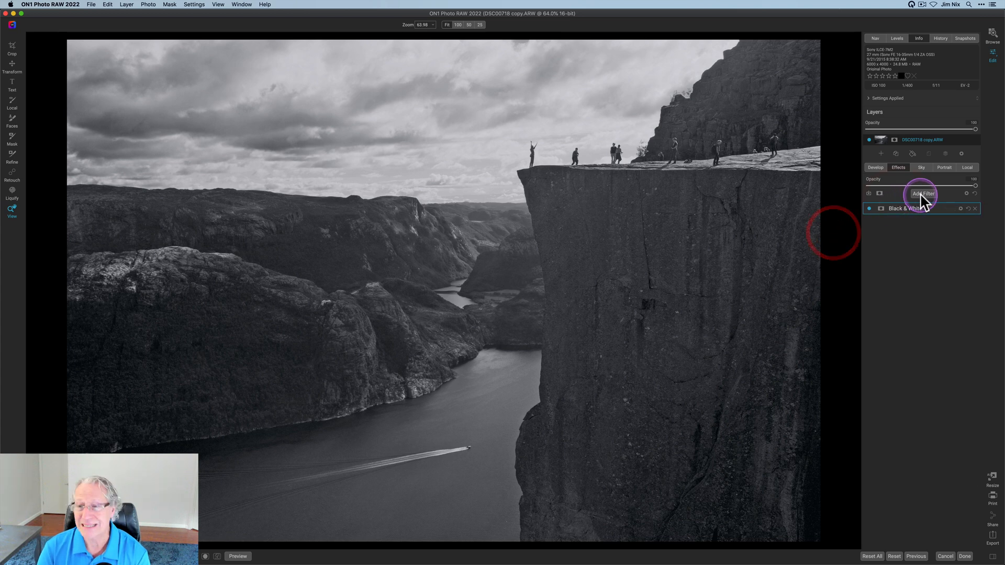
{"action": "left_click", "coordinate": [923, 193]}
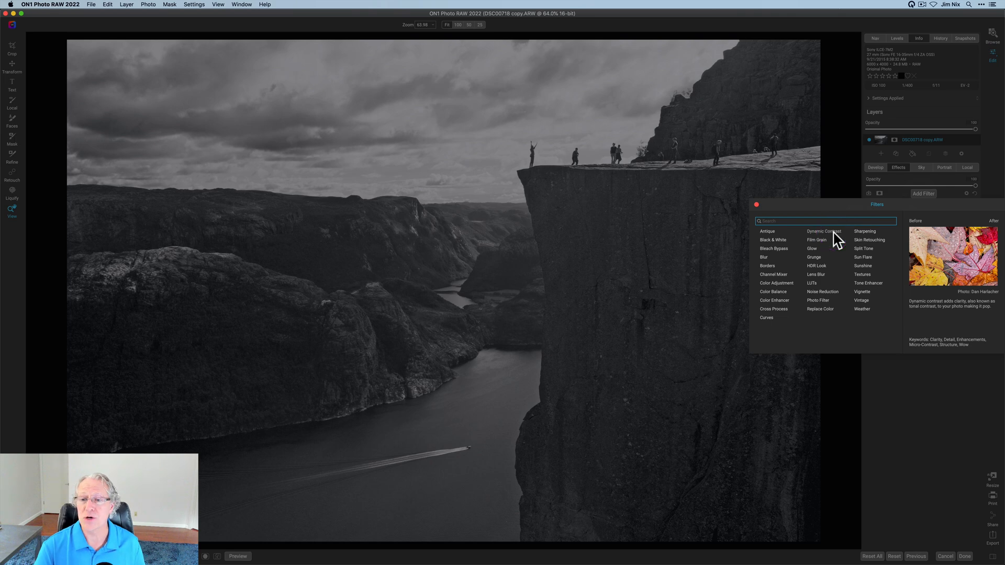
Add a Dynamic Contrast filter and pick the AI Quick Mask tool.
{"action": "left_click", "coordinate": [823, 232]}
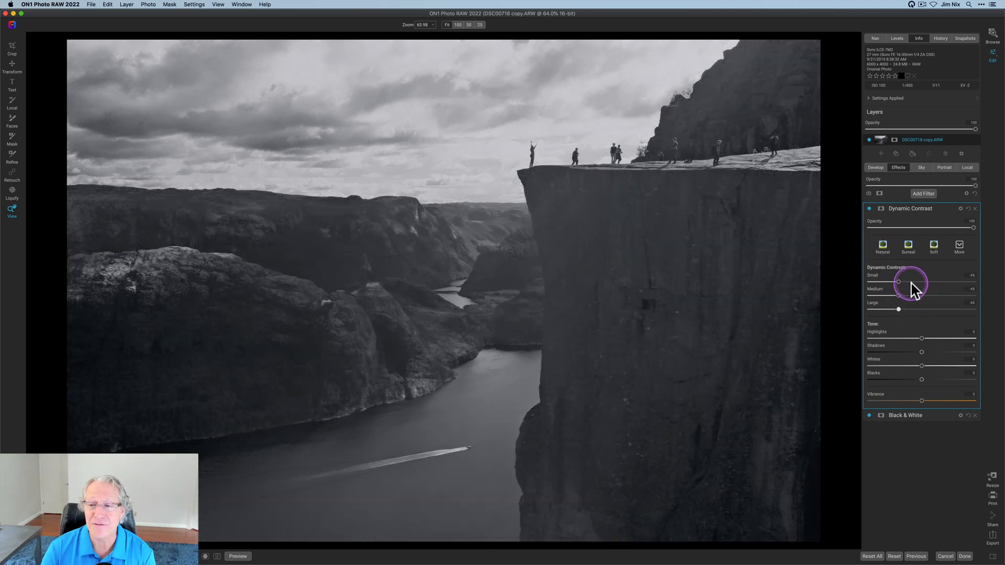
{"action": "left_click", "coordinate": [878, 208]}
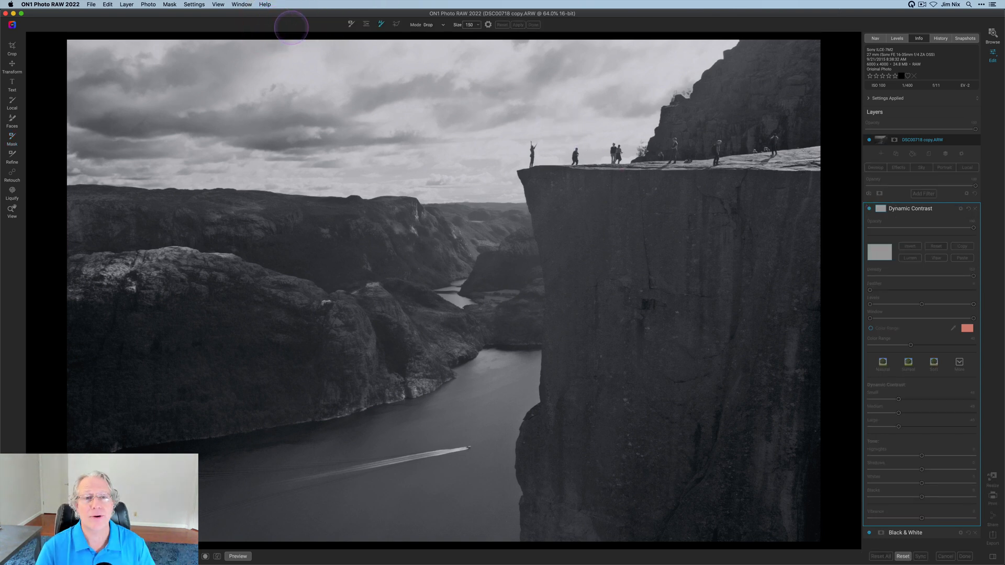
{"action": "mouse_move", "coordinate": [78, 217]}
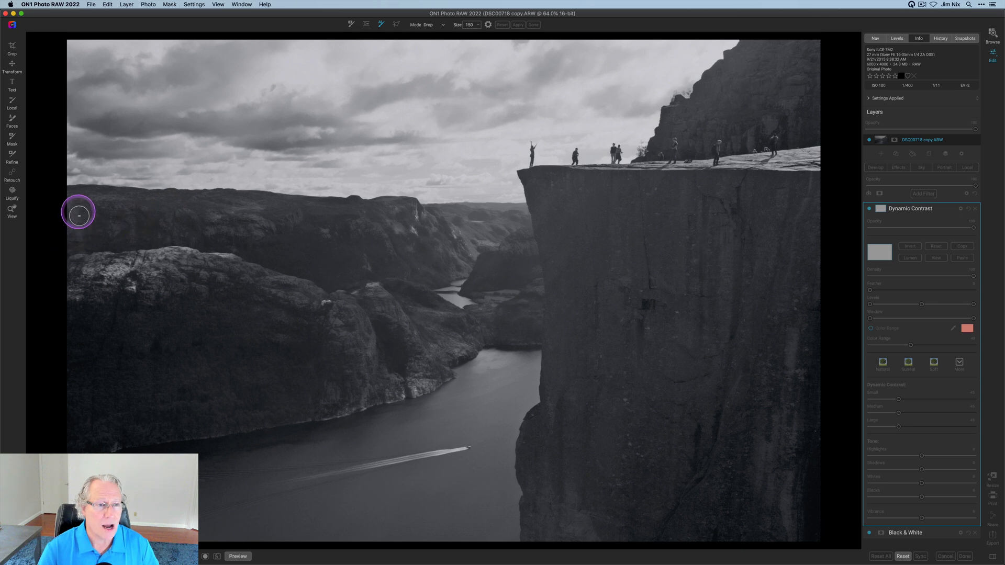
Paint a Drop stroke across the cliffs for the Quick Mask.
{"action": "left_click_drag", "start_coordinate": [78, 214], "coordinate": [328, 233]}
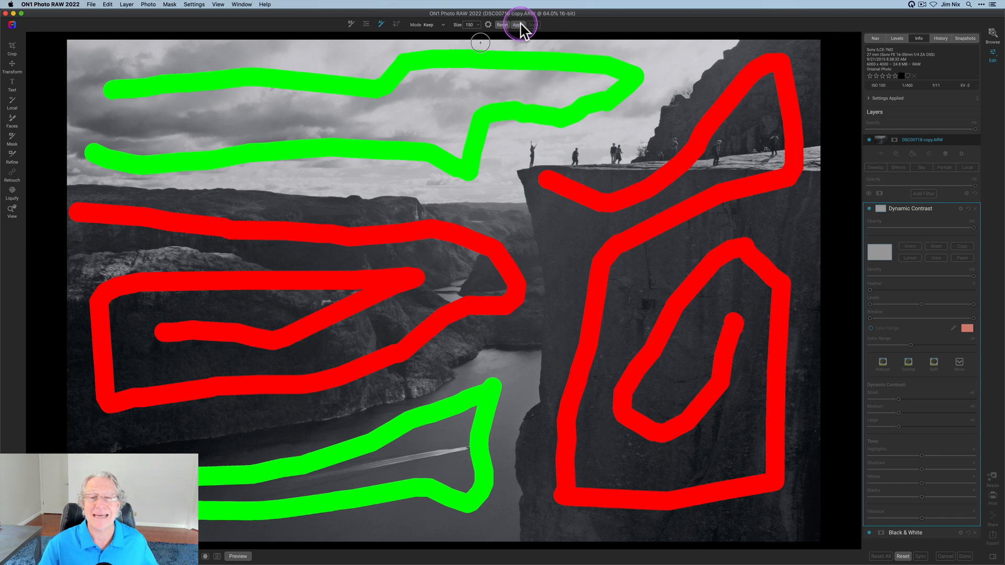
Build the AI mask from the painted strokes, review it and accept it.
{"action": "left_click", "coordinate": [517, 25]}
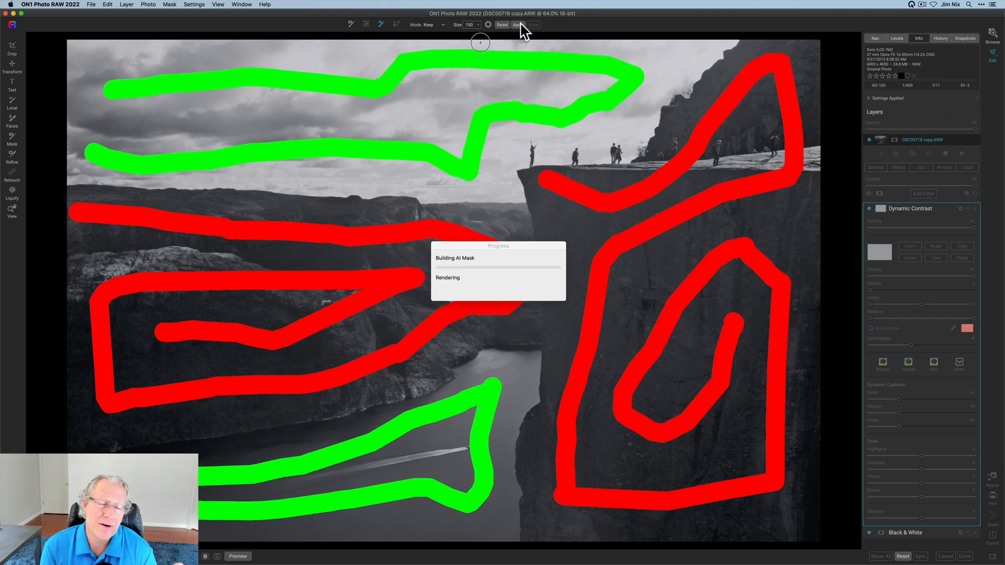
{"action": "left_click", "coordinate": [517, 25]}
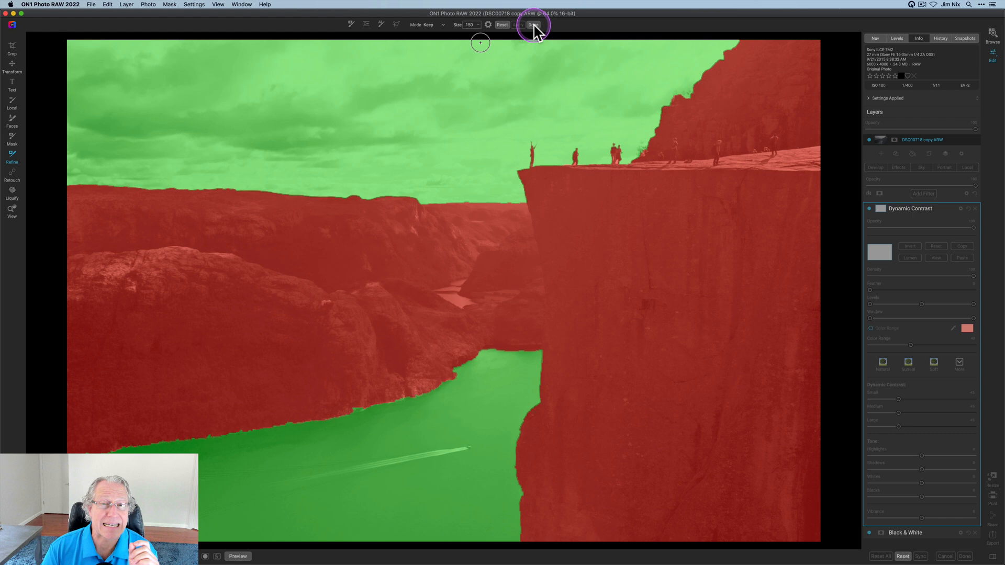
{"action": "left_click", "coordinate": [518, 25]}
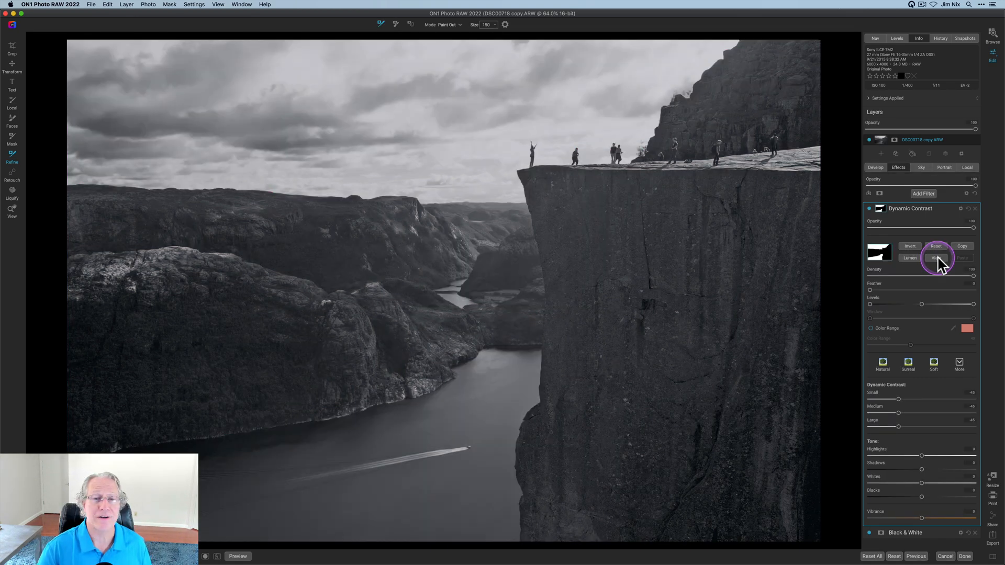
View the sky-and-water mask alone, hide it, then copy it.
{"action": "left_click", "coordinate": [935, 257]}
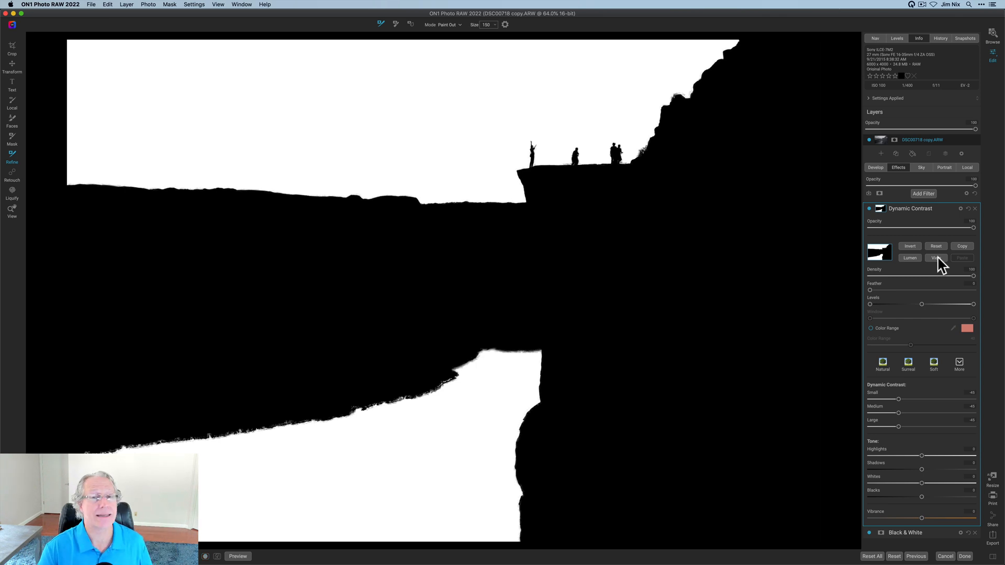
{"action": "left_click", "coordinate": [935, 257]}
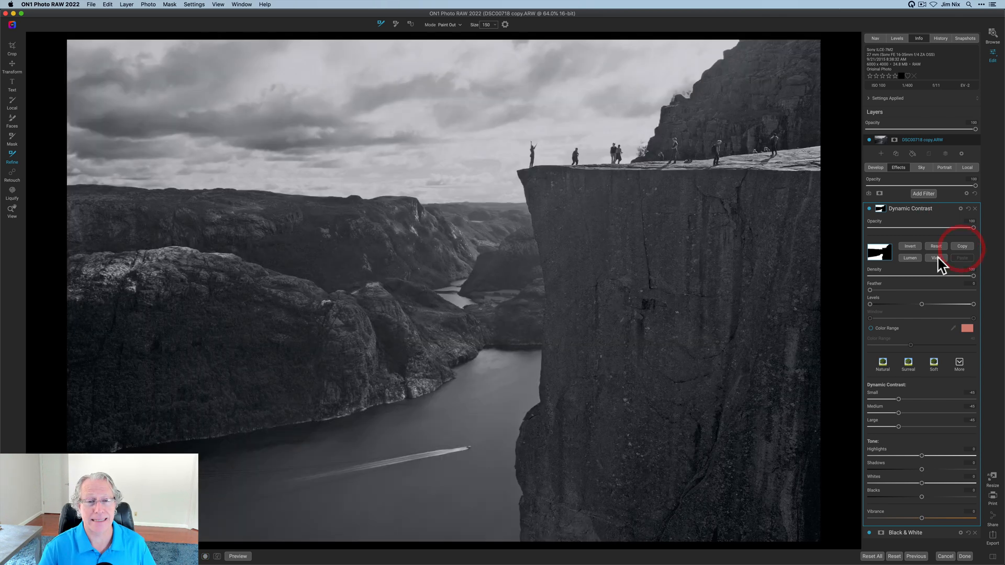
{"action": "left_click", "coordinate": [961, 246]}
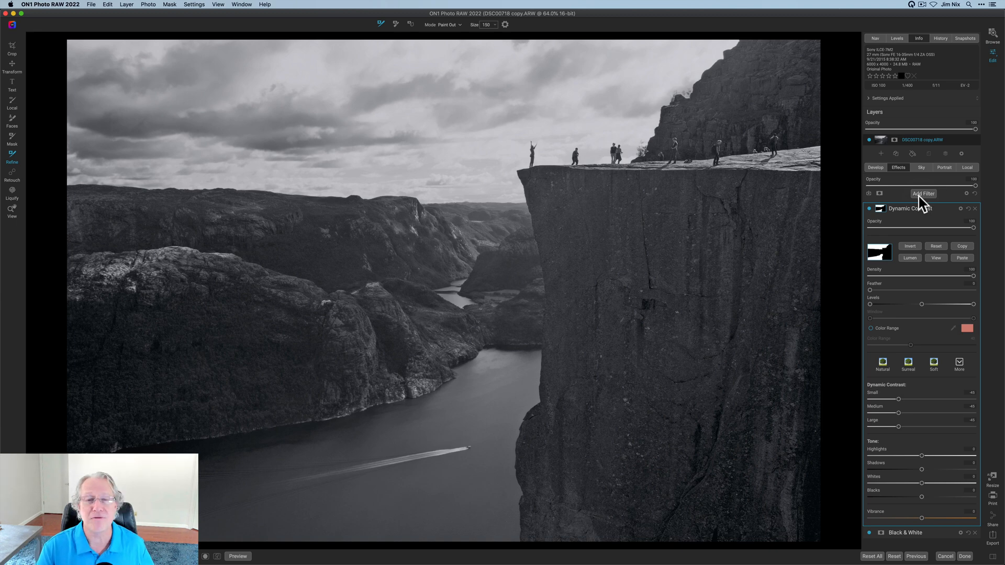
Add a second Dynamic Contrast filter with the pasted mask inverted onto the cliffs.
{"action": "left_click", "coordinate": [922, 194]}
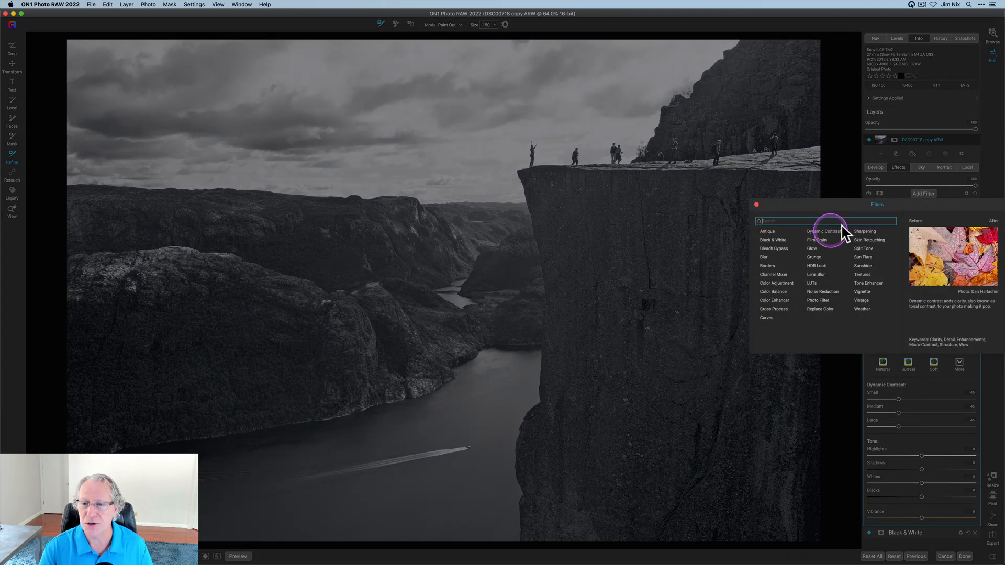
{"action": "mouse_move", "coordinate": [849, 244]}
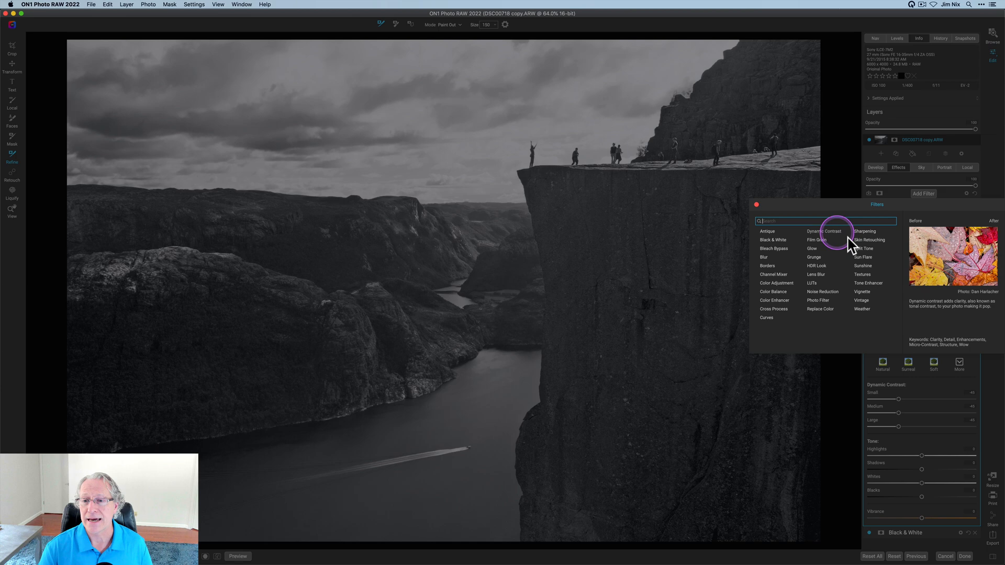
{"action": "left_click", "coordinate": [826, 231]}
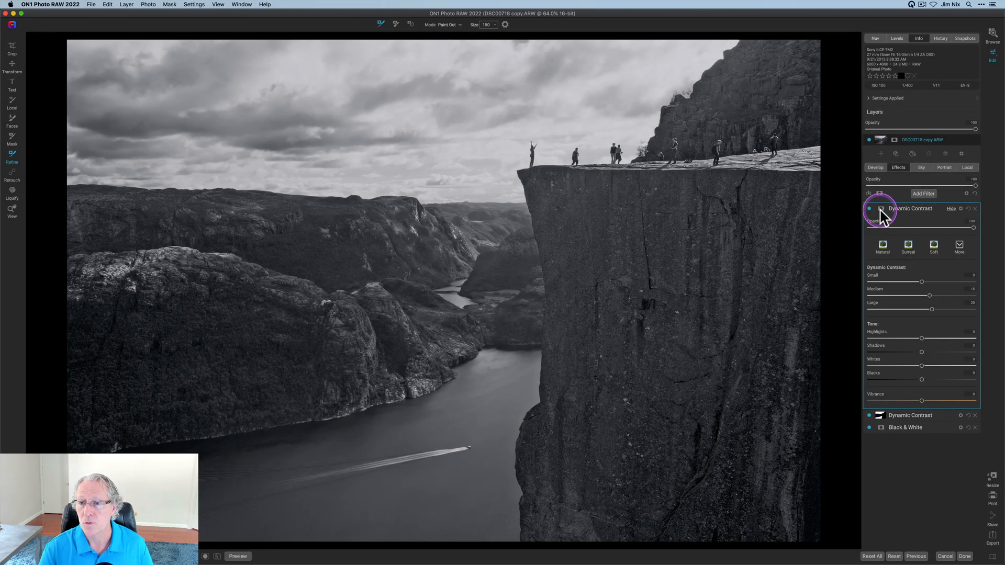
{"action": "left_click", "coordinate": [880, 208]}
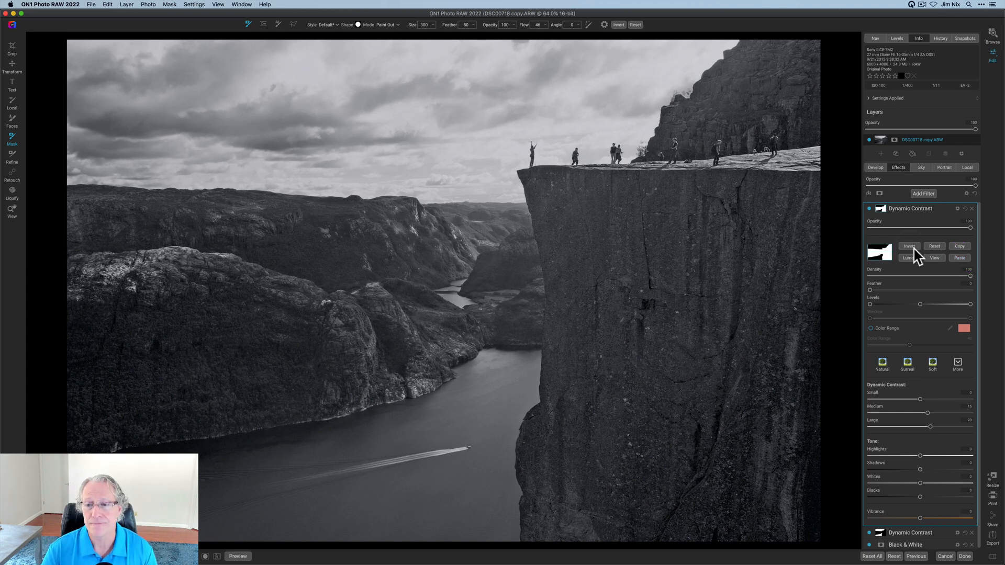
{"action": "left_click", "coordinate": [934, 257]}
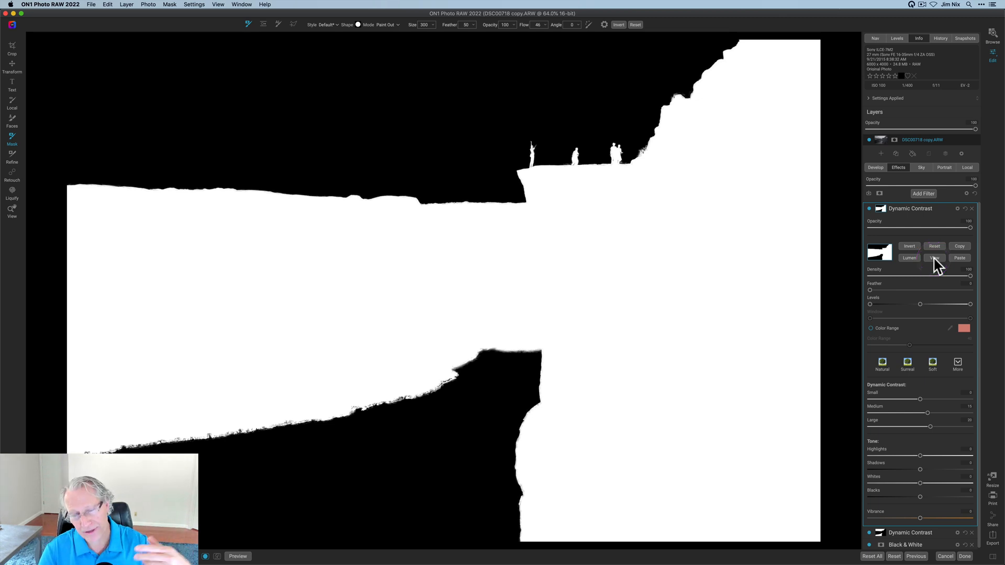
{"action": "left_click", "coordinate": [934, 257]}
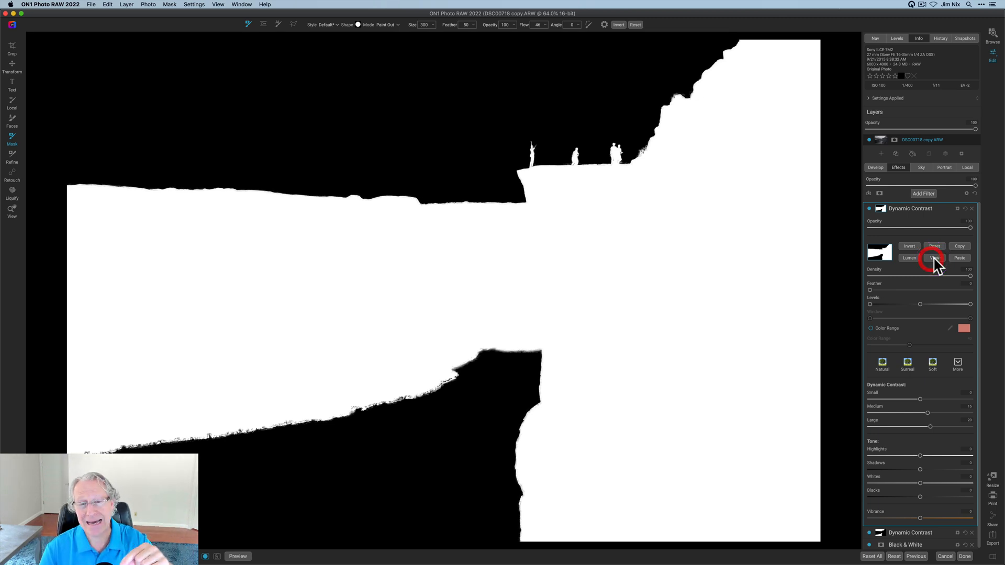
{"action": "left_click", "coordinate": [934, 258]}
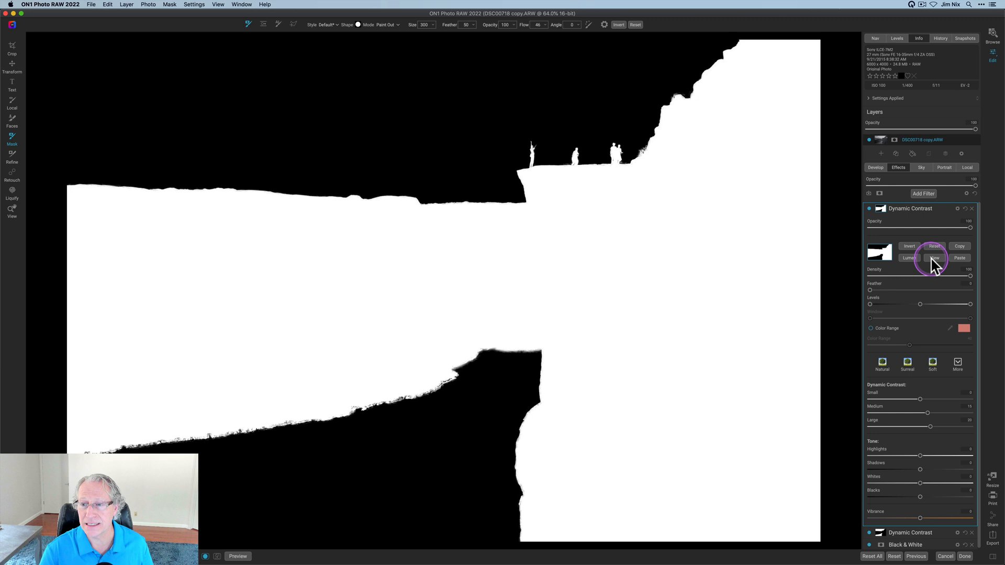
{"action": "mouse_move", "coordinate": [883, 215]}
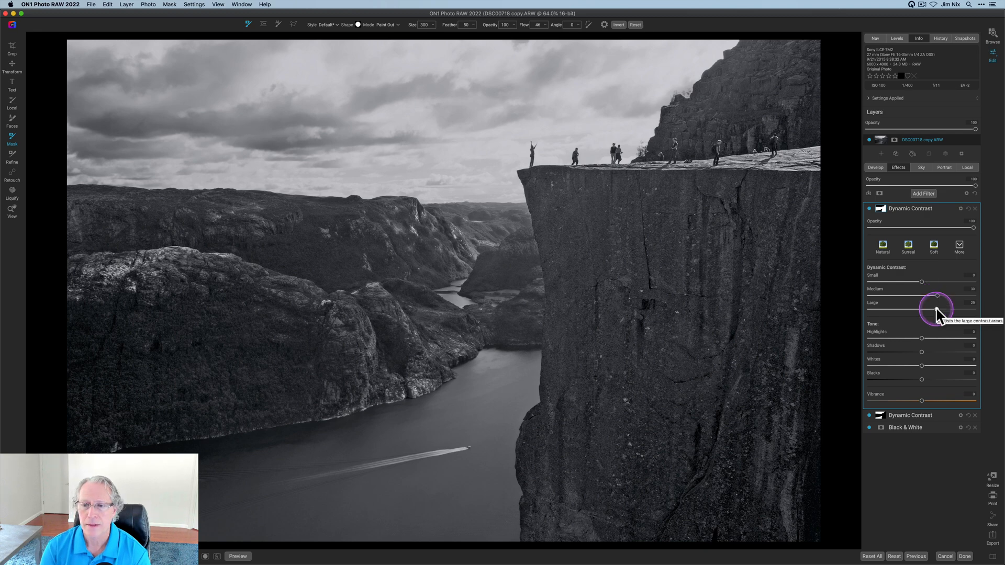
{"action": "mouse_move", "coordinate": [668, 249]}
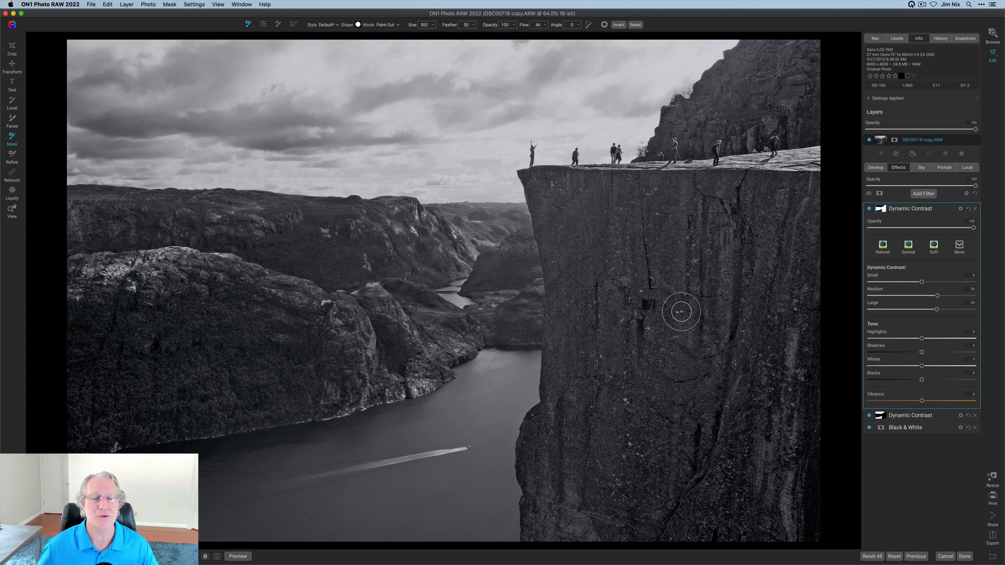
{"action": "mouse_move", "coordinate": [744, 287]}
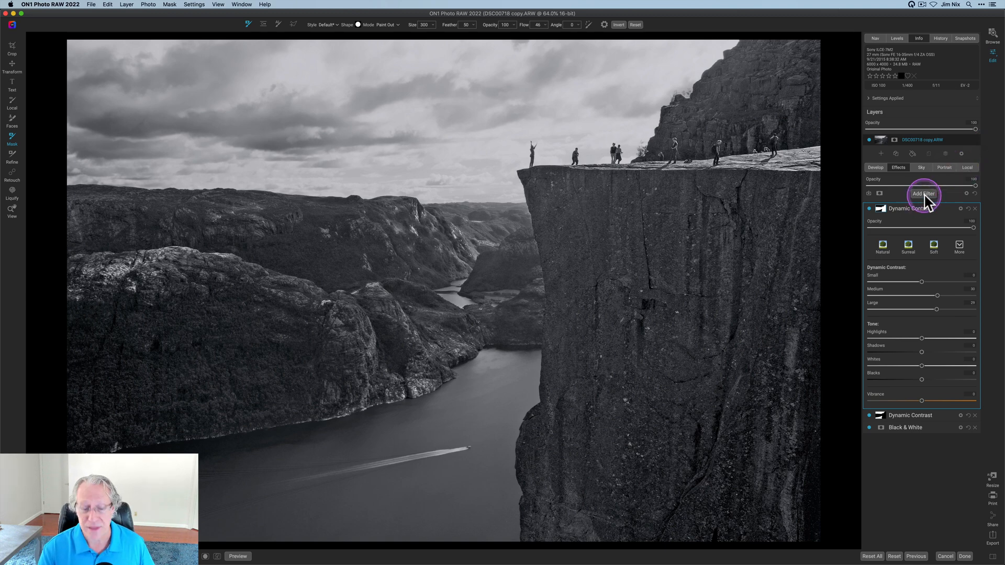
Browse the Add Filter list, then close it without adding another filter.
{"action": "left_click", "coordinate": [923, 193]}
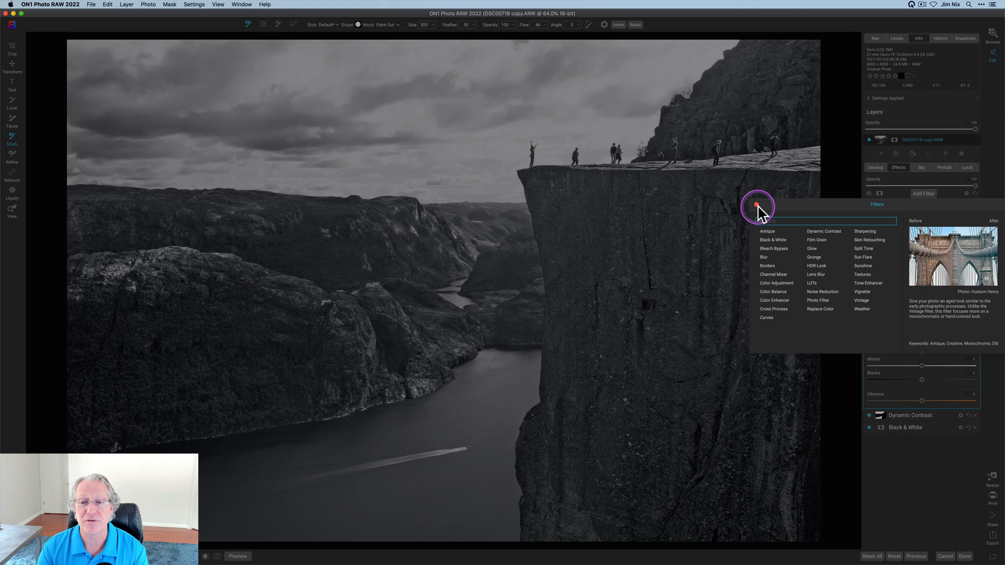
{"action": "mouse_move", "coordinate": [884, 212]}
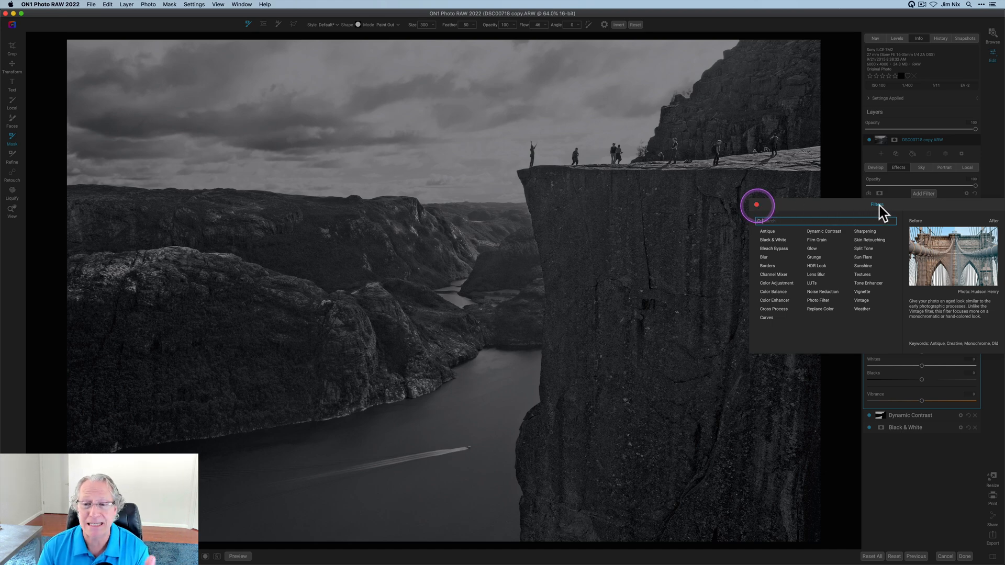
{"action": "left_click", "coordinate": [825, 231]}
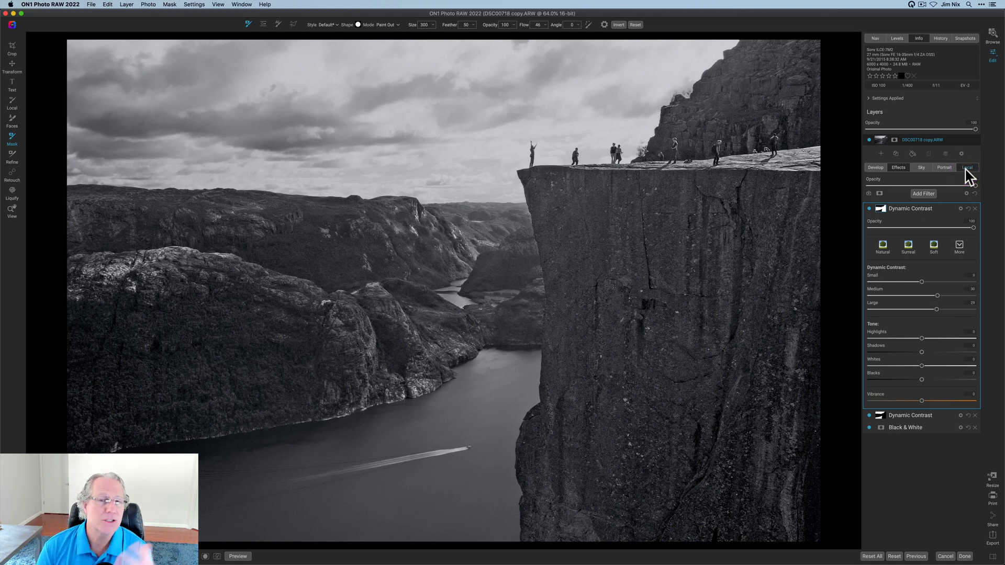
Add a whole-image local adjustment with raised Contrast, then toggle it to compare.
{"action": "left_click", "coordinate": [968, 167]}
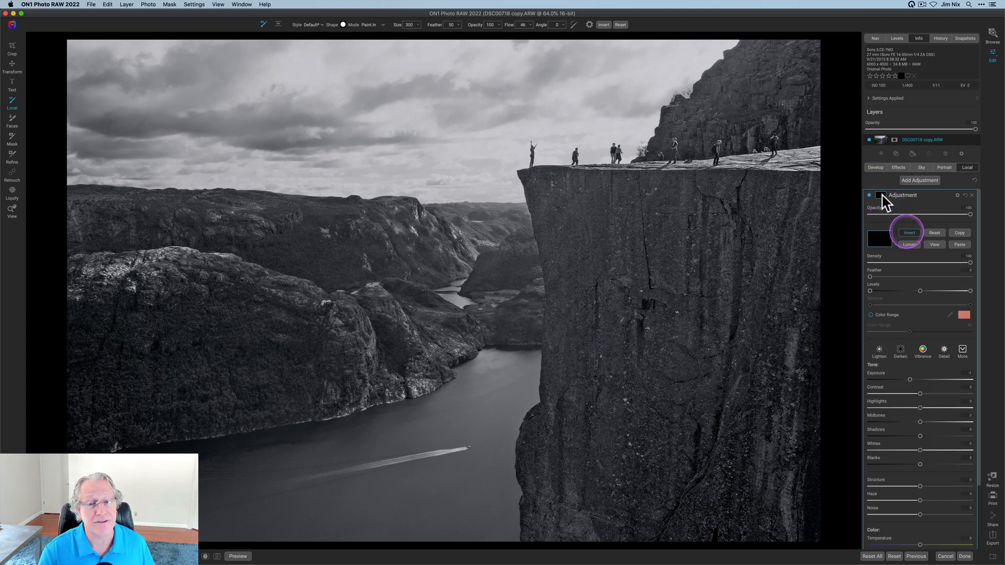
{"action": "left_click", "coordinate": [908, 232]}
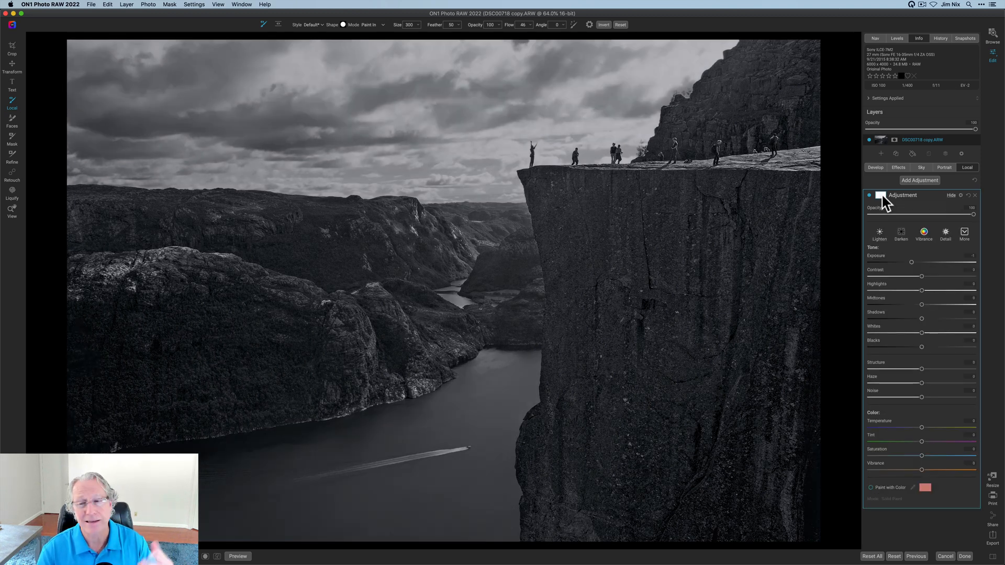
{"action": "mouse_move", "coordinate": [912, 266]}
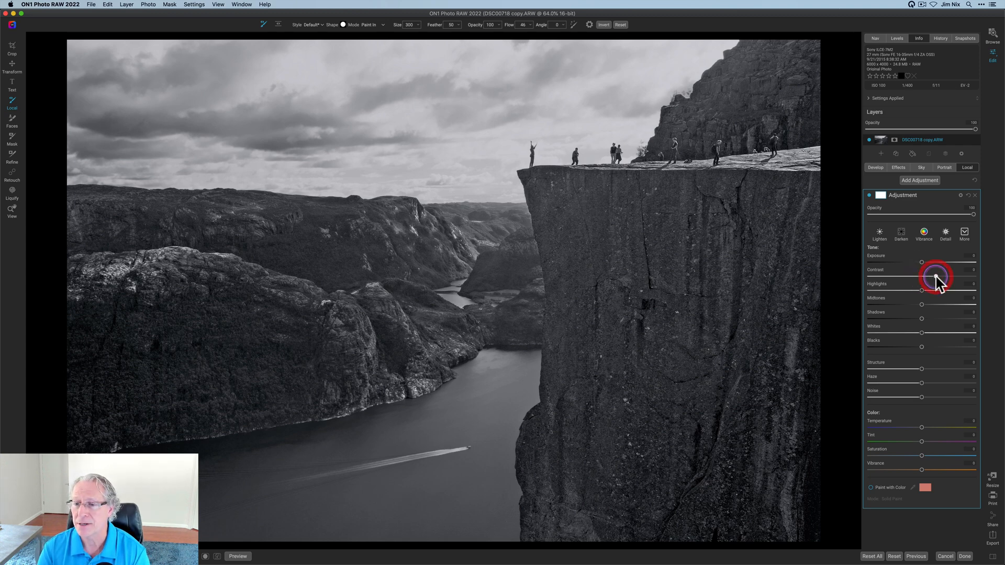
{"action": "left_click", "coordinate": [870, 196]}
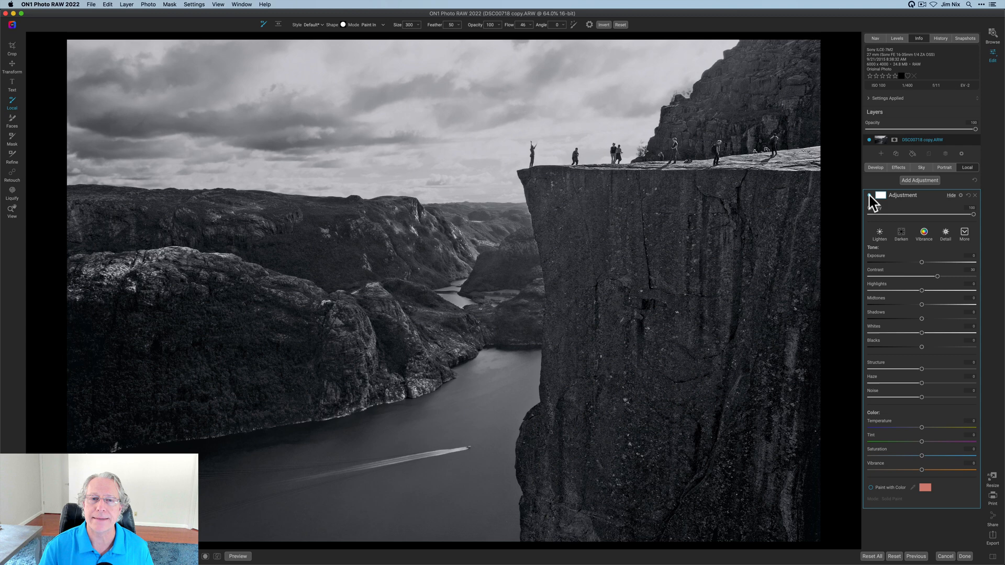
{"action": "left_click", "coordinate": [12, 209]}
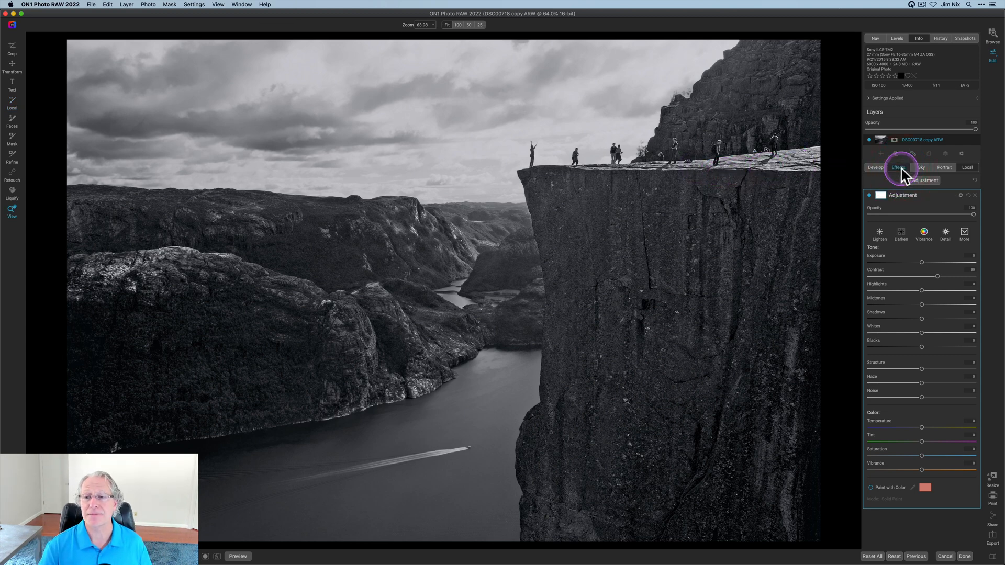
Add a LUTs filter using the Monochrome Mastery Monomania2 LUT, then hide it to compare.
{"action": "left_click", "coordinate": [898, 167]}
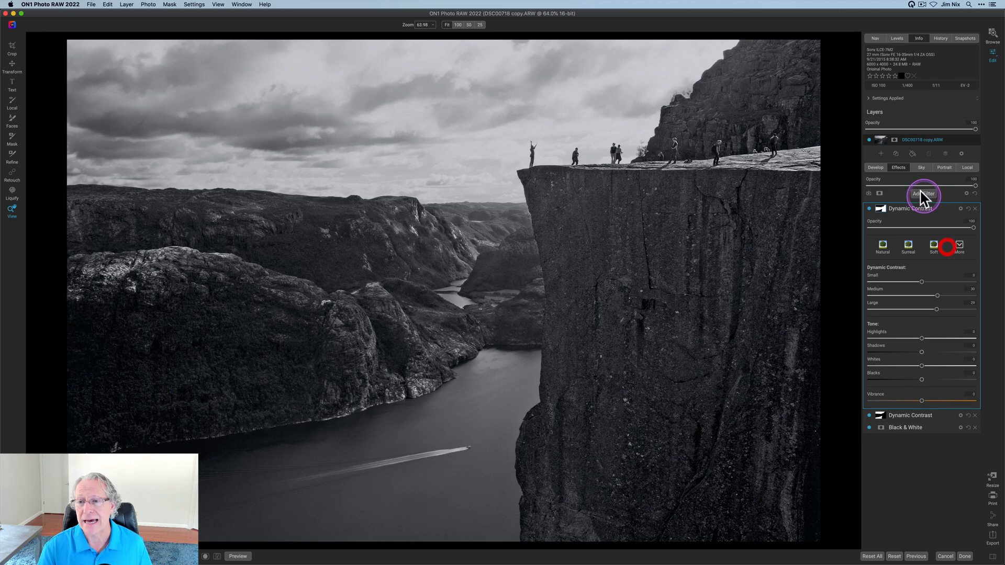
{"action": "left_click", "coordinate": [923, 194]}
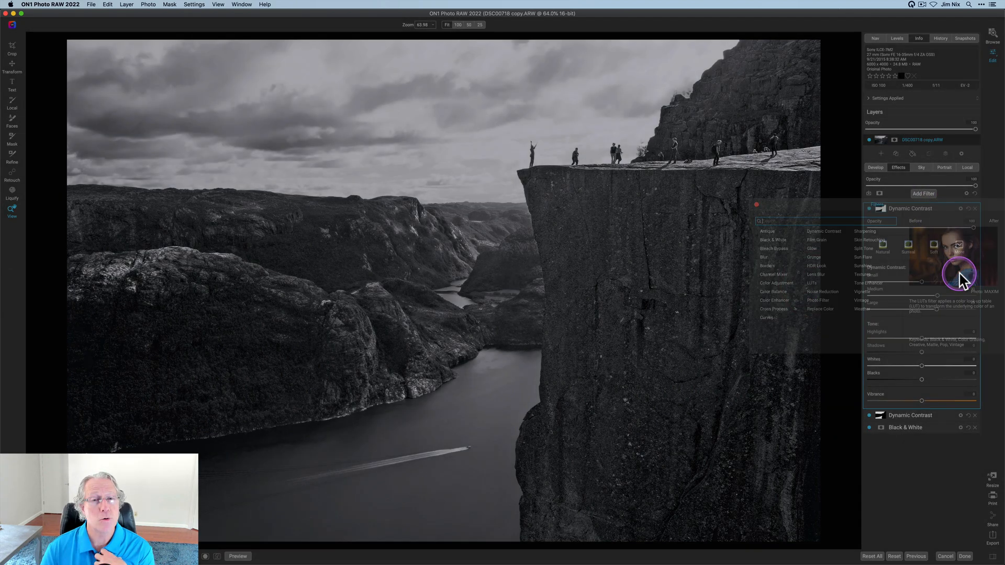
{"action": "left_click", "coordinate": [811, 283]}
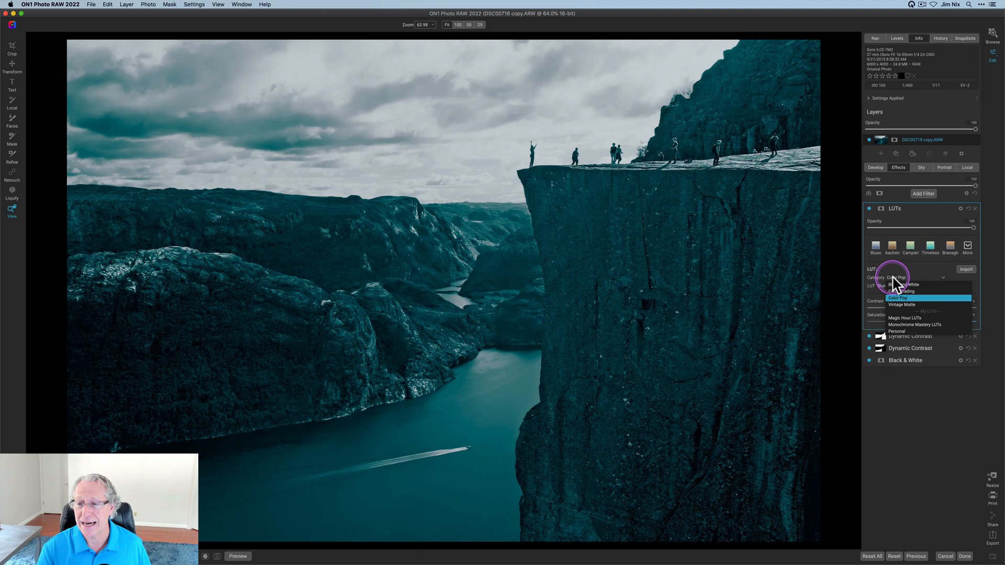
{"action": "left_click", "coordinate": [904, 325]}
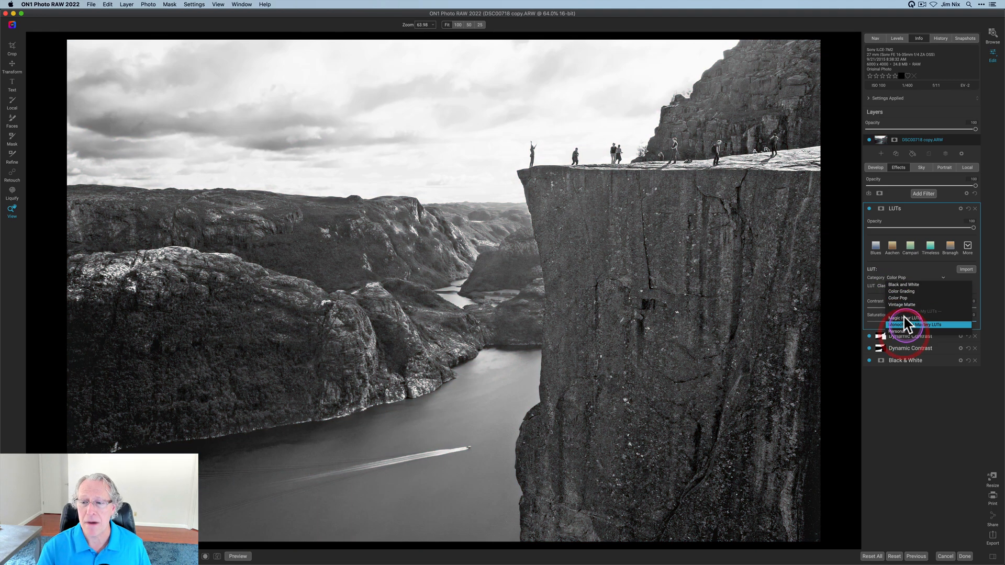
{"action": "left_click", "coordinate": [927, 325]}
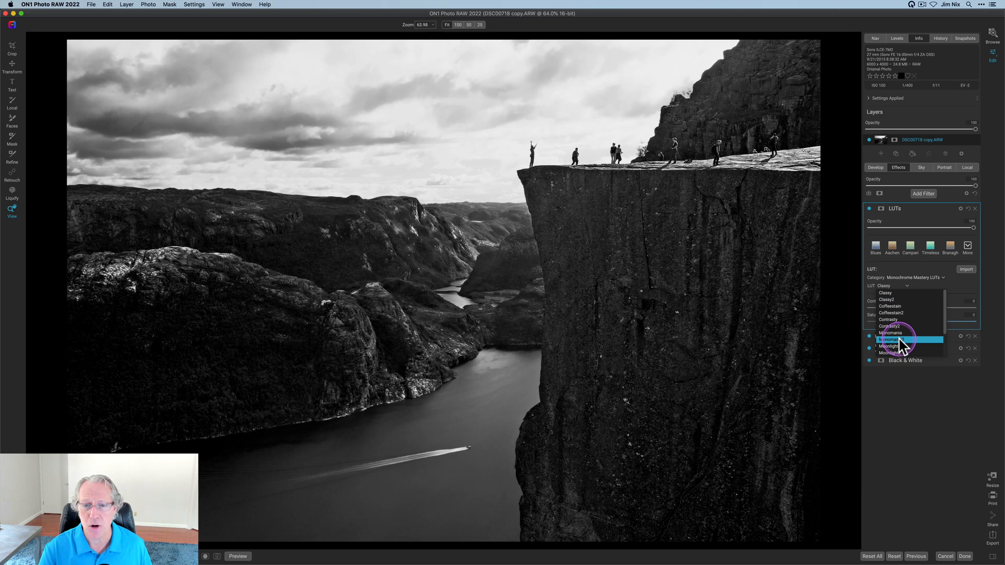
{"action": "left_click", "coordinate": [891, 340]}
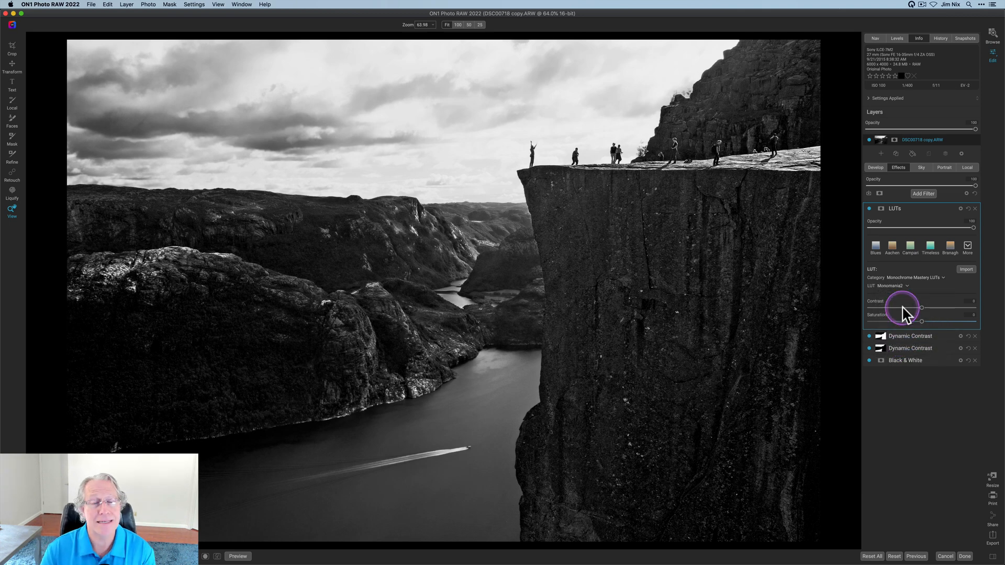
{"action": "mouse_move", "coordinate": [951, 230]}
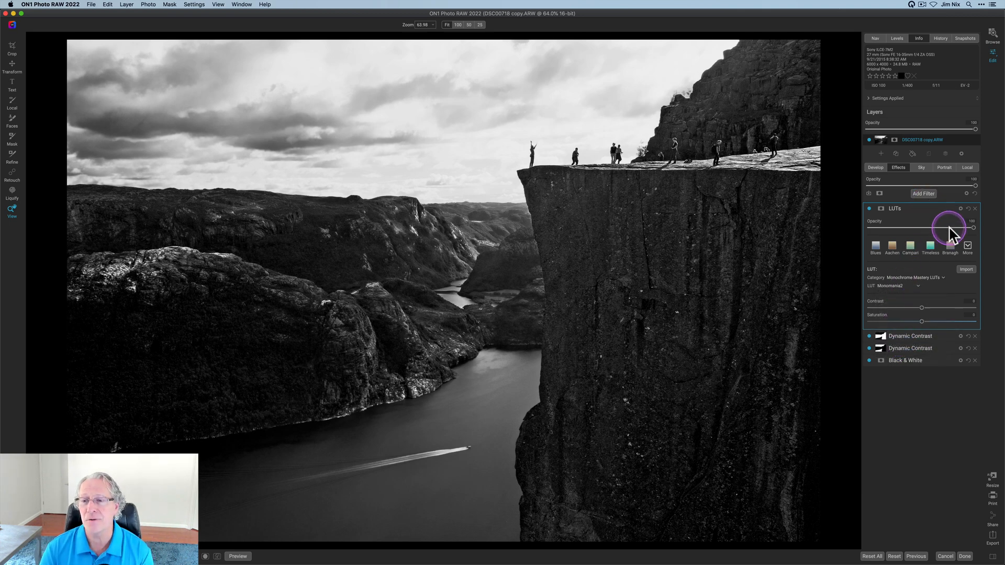
{"action": "mouse_move", "coordinate": [951, 232]}
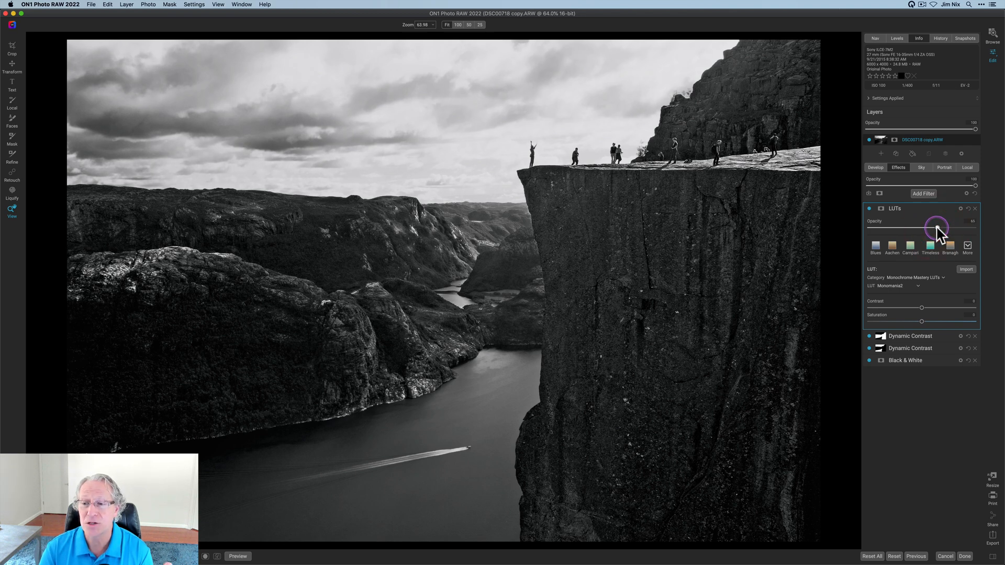
{"action": "mouse_move", "coordinate": [937, 229]}
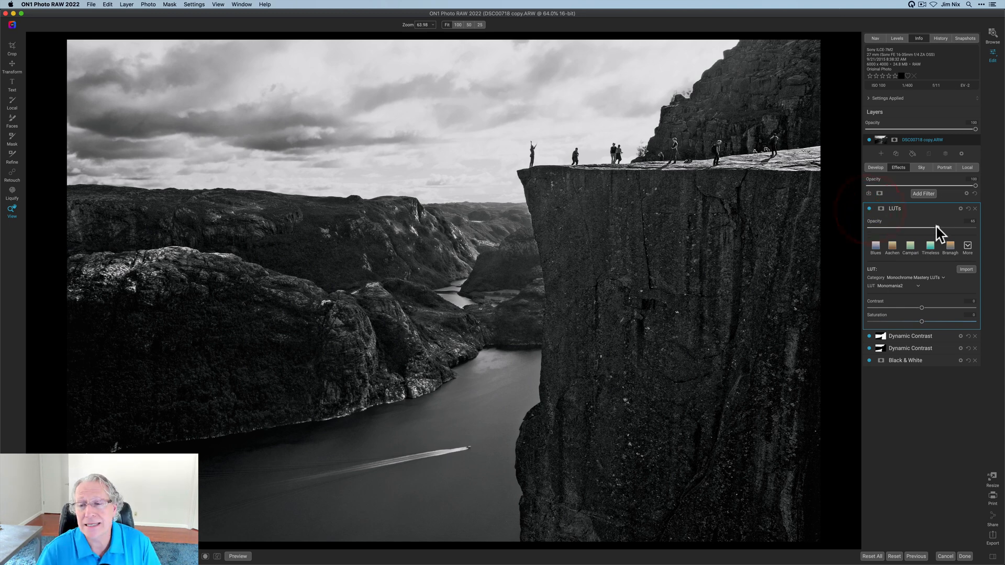
{"action": "left_click", "coordinate": [869, 208]}
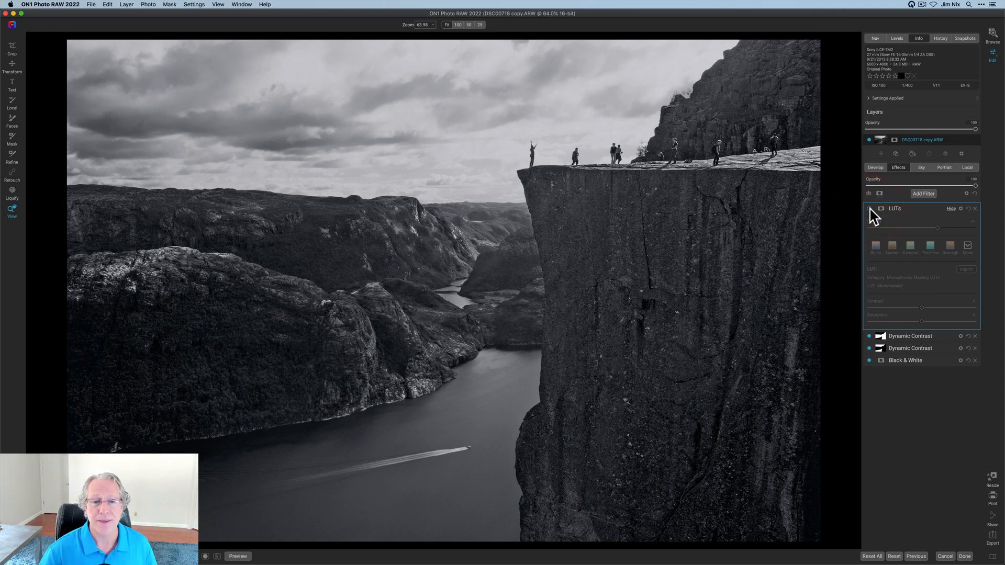
Re-enable the Monomania2 LUT, collapse the filter panels, and compare against the original photo.
{"action": "left_click", "coordinate": [870, 208]}
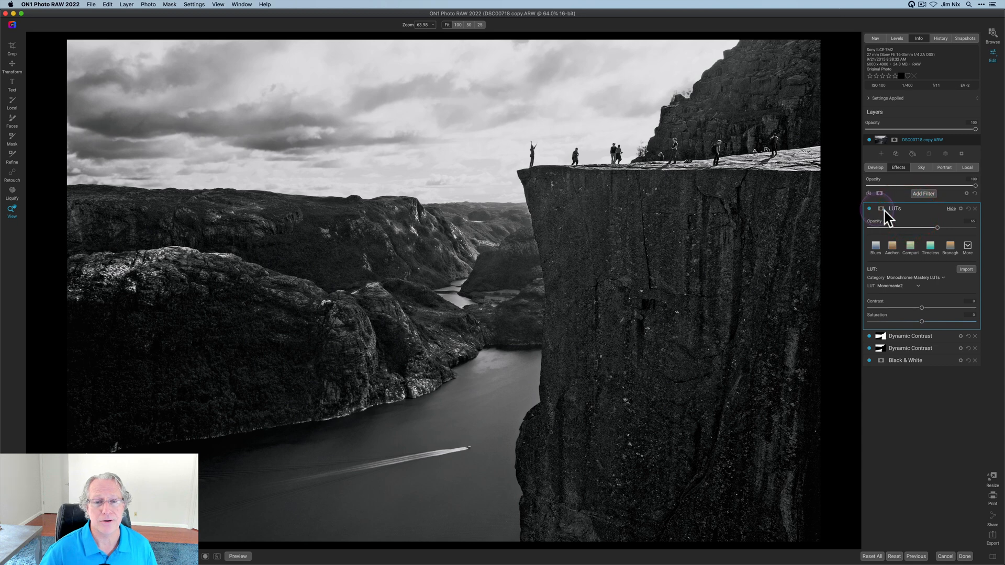
{"action": "mouse_move", "coordinate": [827, 263]}
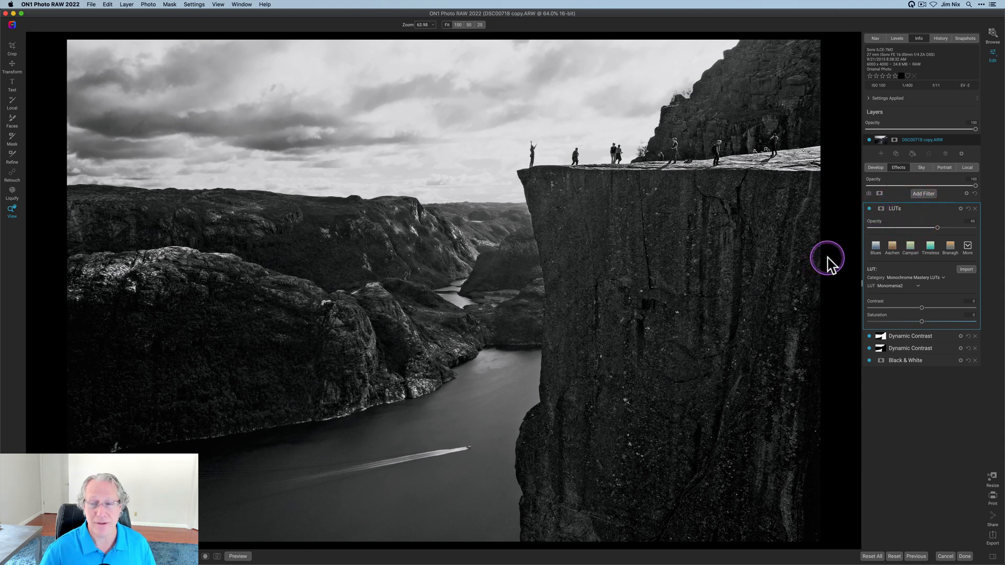
{"action": "left_click", "coordinate": [894, 209]}
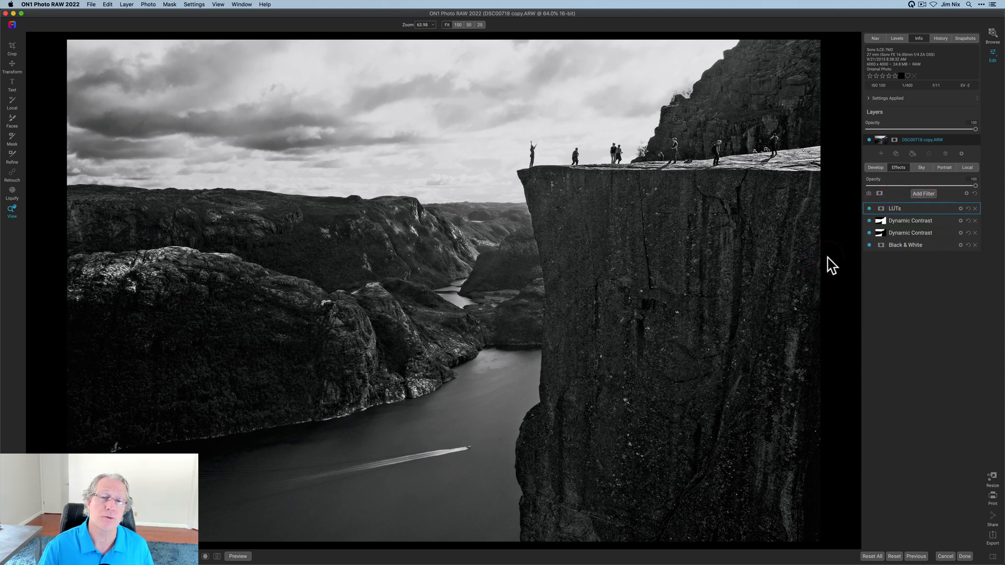
{"action": "left_click", "coordinate": [237, 556]}
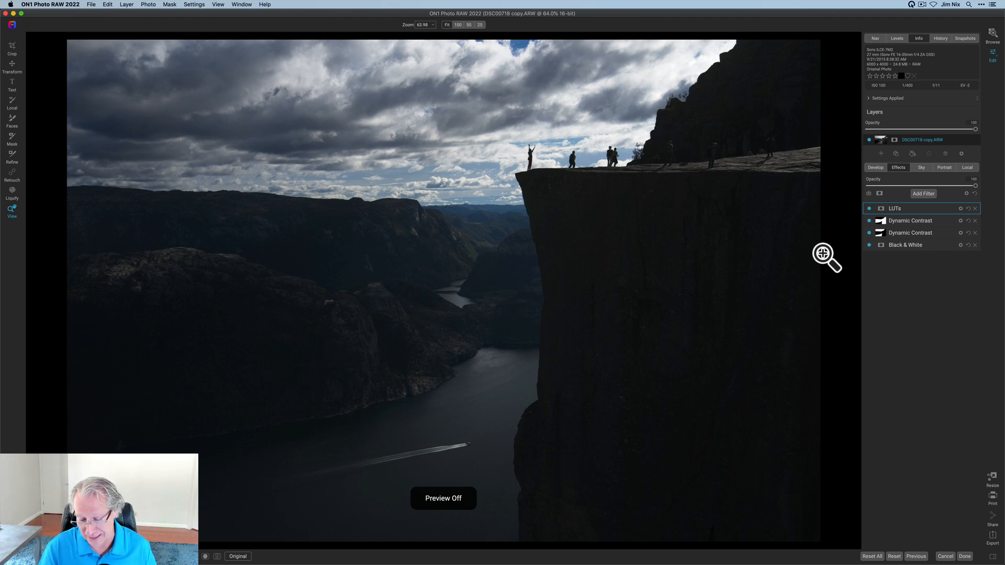
{"action": "left_click", "coordinate": [217, 556]}
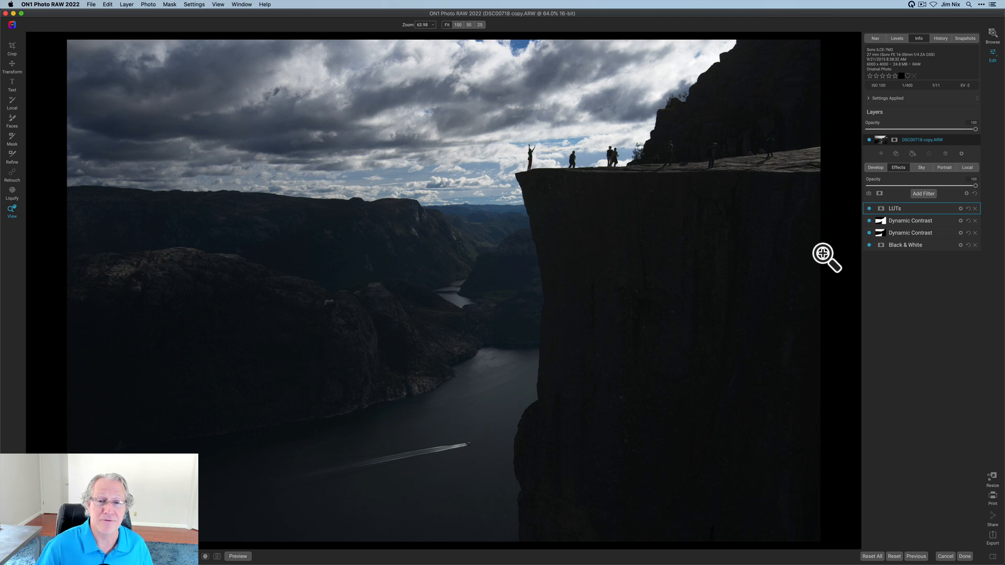